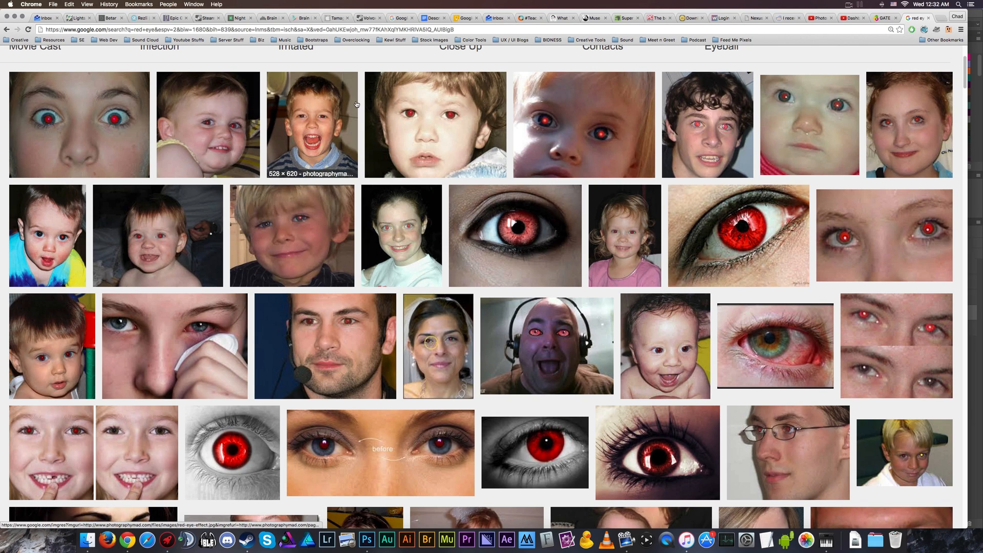
{"action": "mouse_move", "coordinate": [358, 104]}
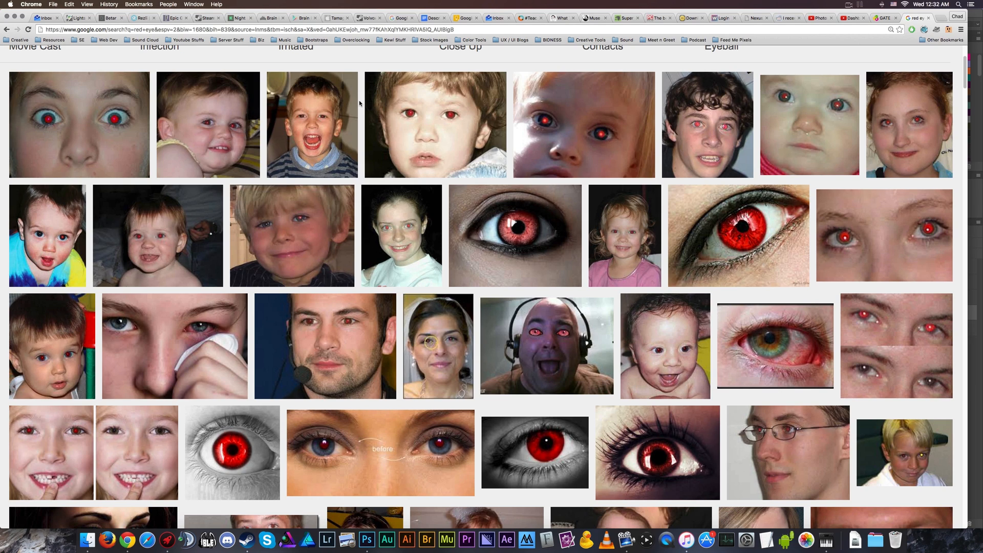
{"action": "mouse_move", "coordinate": [111, 151]}
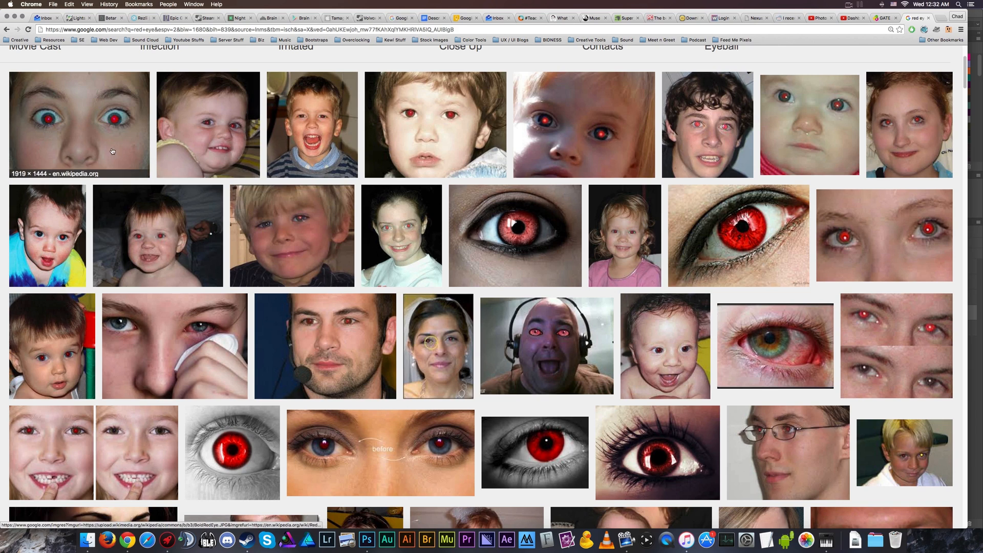
{"action": "mouse_move", "coordinate": [882, 240]}
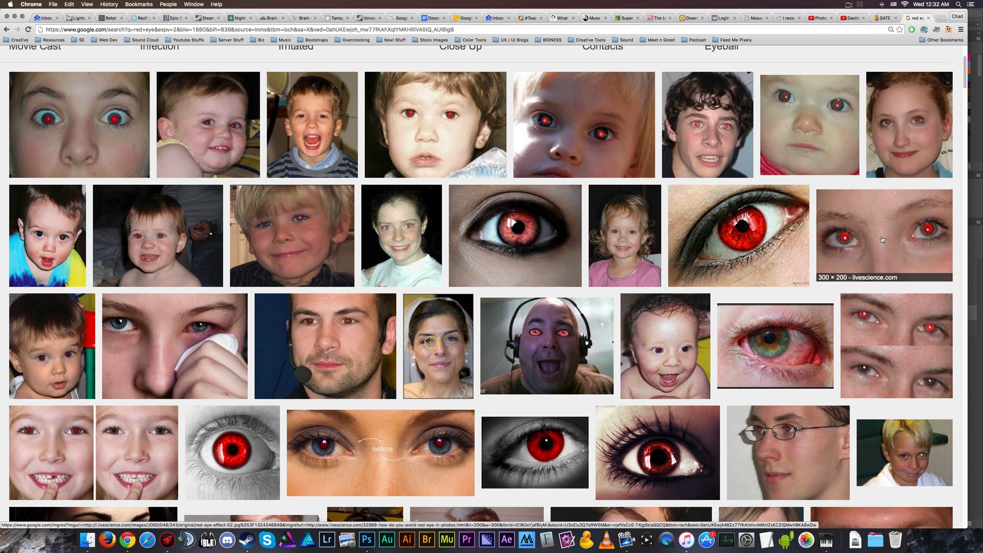
{"action": "mouse_move", "coordinate": [536, 358]}
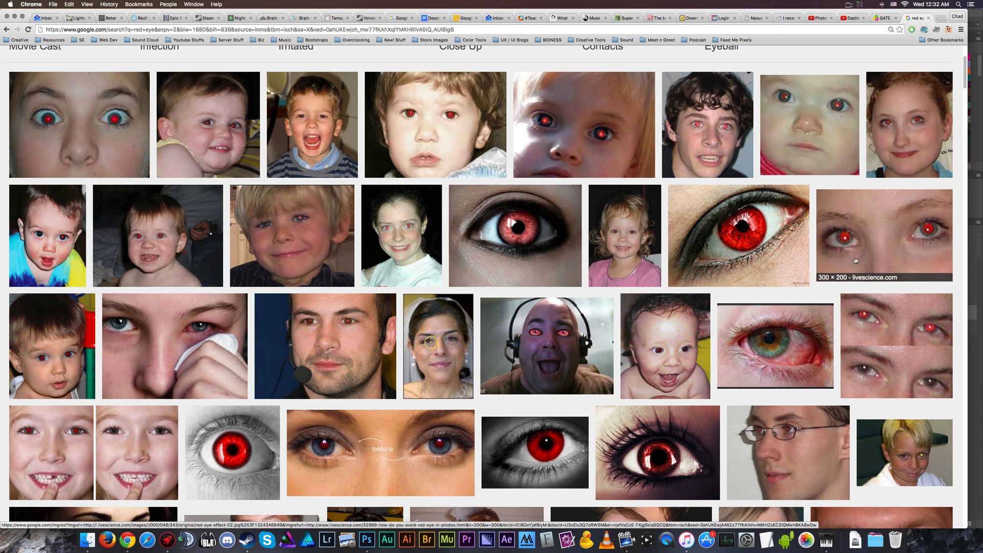
{"action": "mouse_move", "coordinate": [386, 427]}
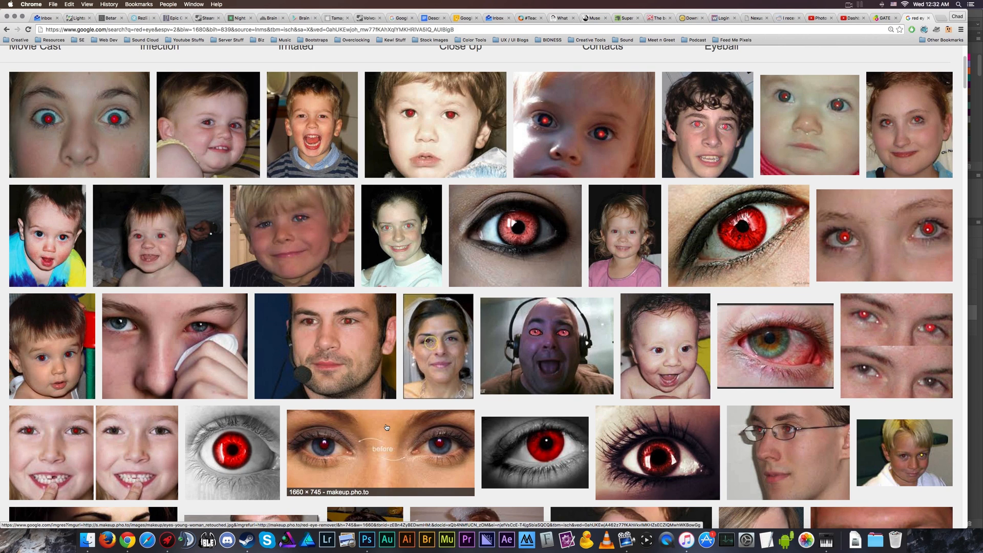
{"action": "mouse_move", "coordinate": [386, 432]}
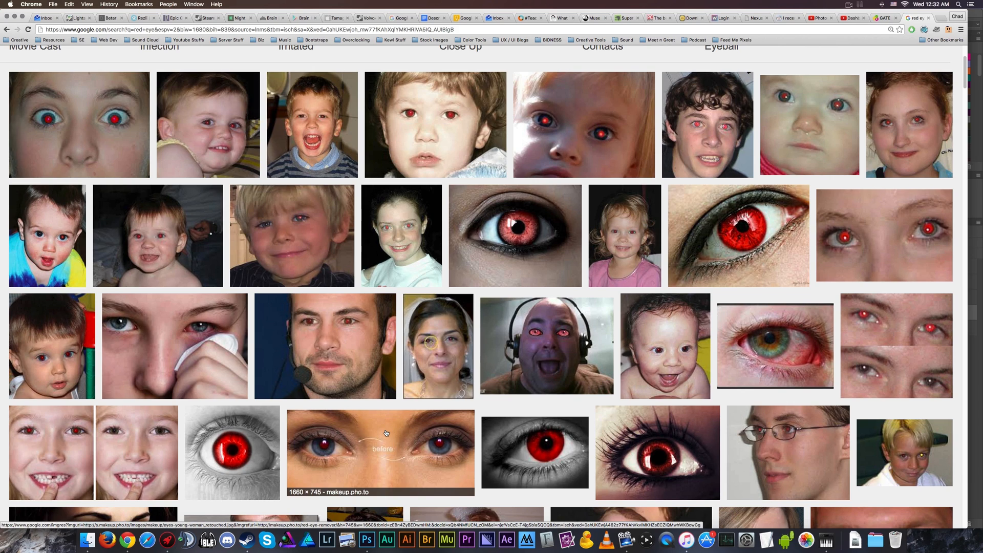
{"action": "mouse_move", "coordinate": [264, 218]}
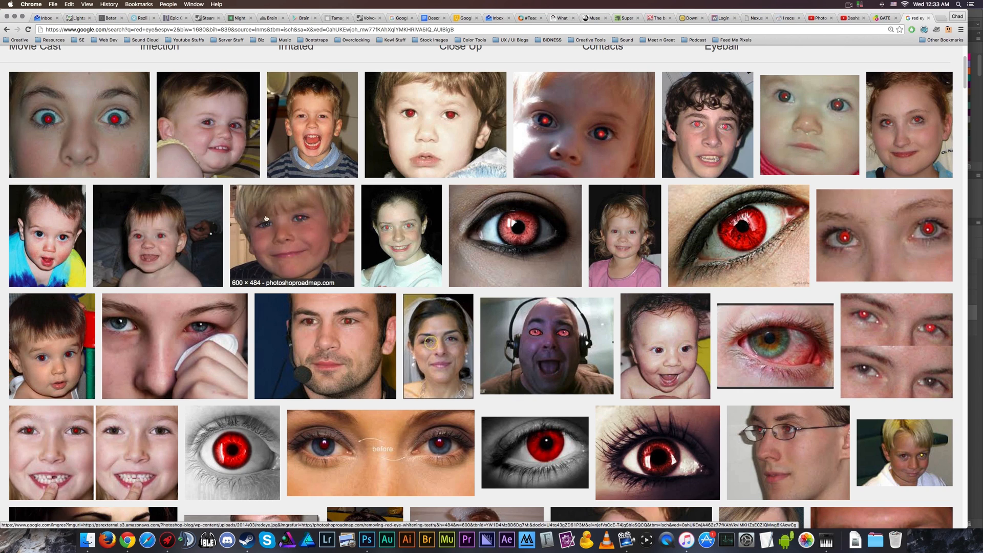
{"action": "mouse_move", "coordinate": [301, 224]}
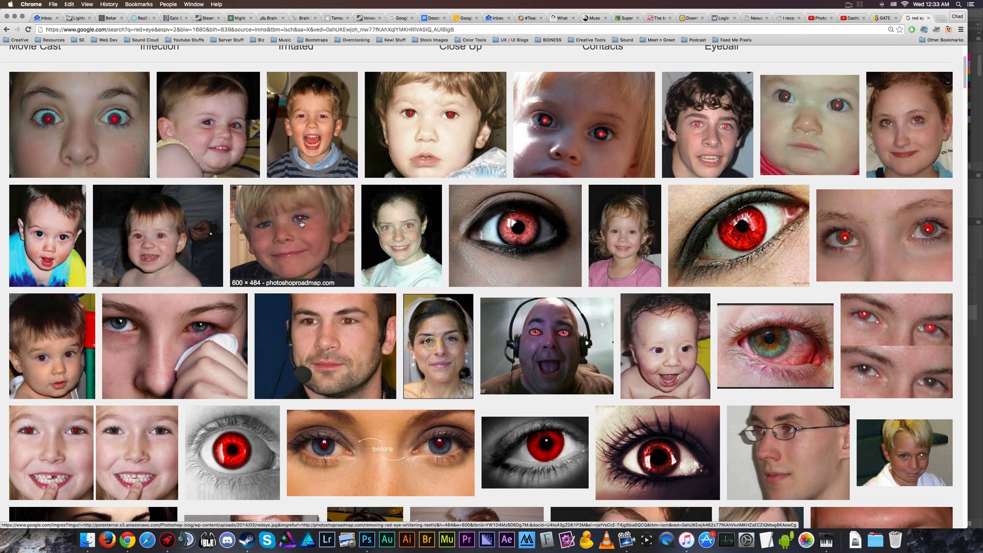
{"action": "mouse_move", "coordinate": [301, 223]}
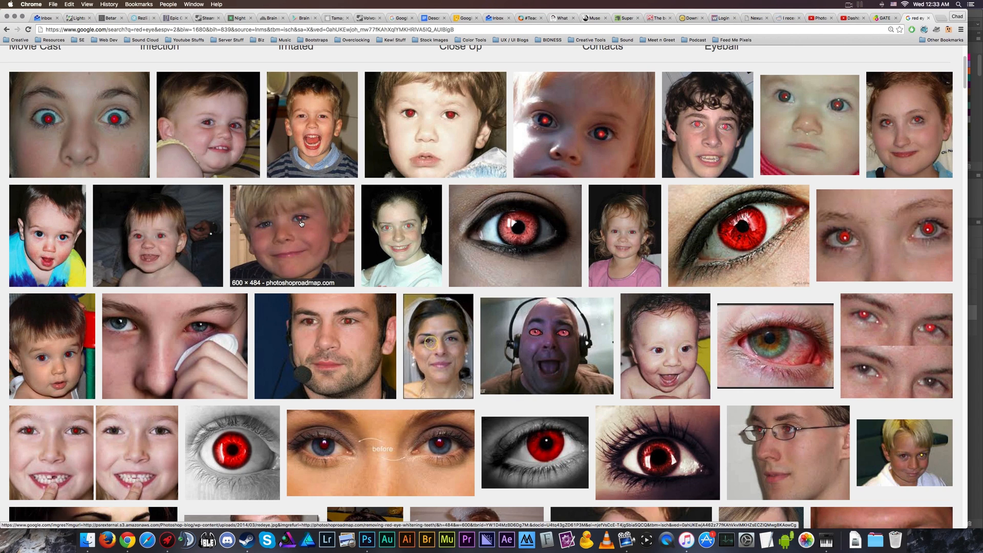
{"action": "mouse_move", "coordinate": [558, 136]}
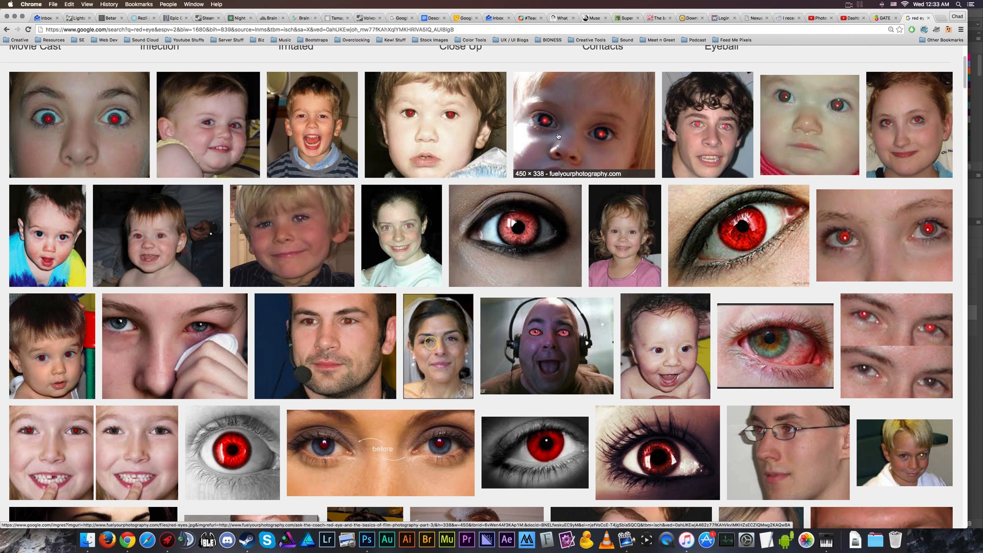
{"action": "mouse_move", "coordinate": [457, 304]}
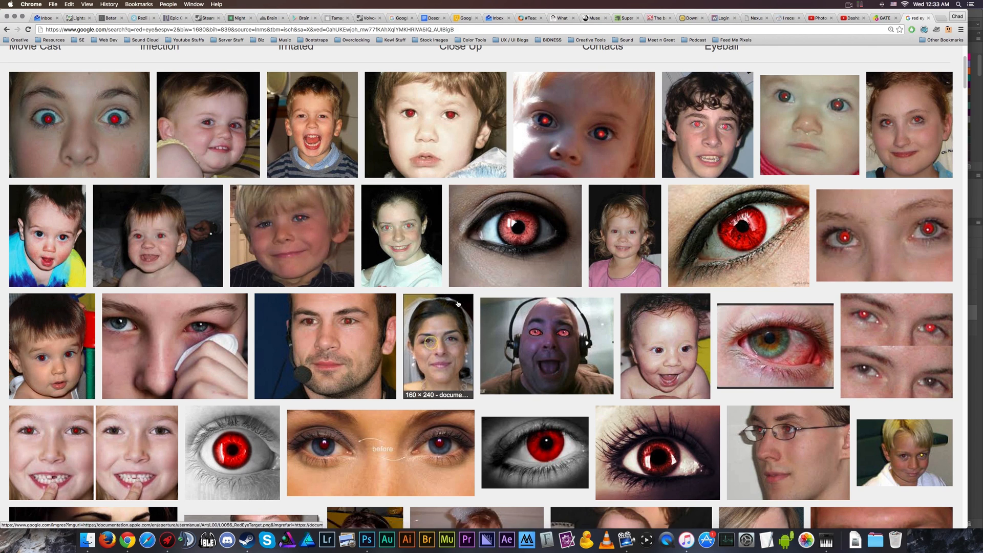
{"action": "mouse_move", "coordinate": [474, 330]}
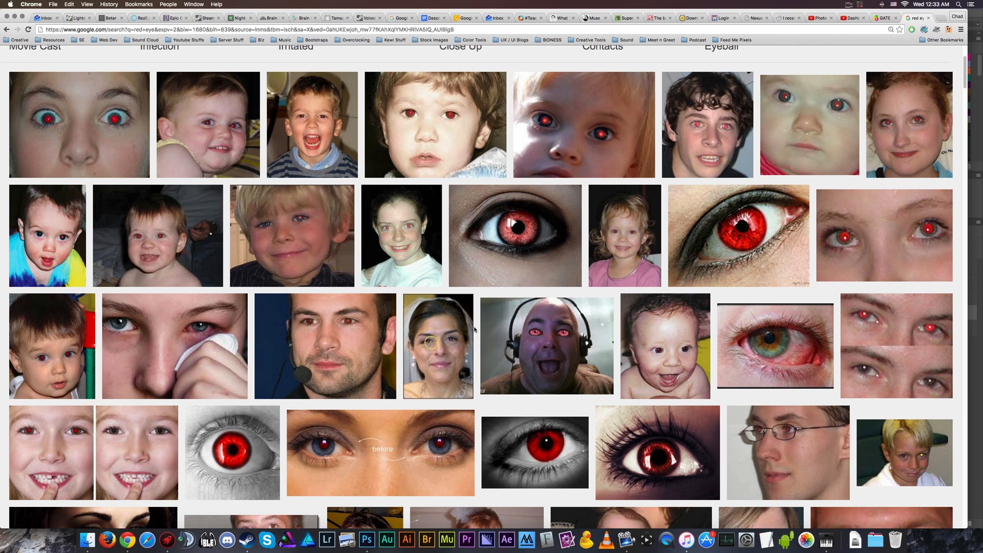
{"action": "mouse_move", "coordinate": [659, 461]}
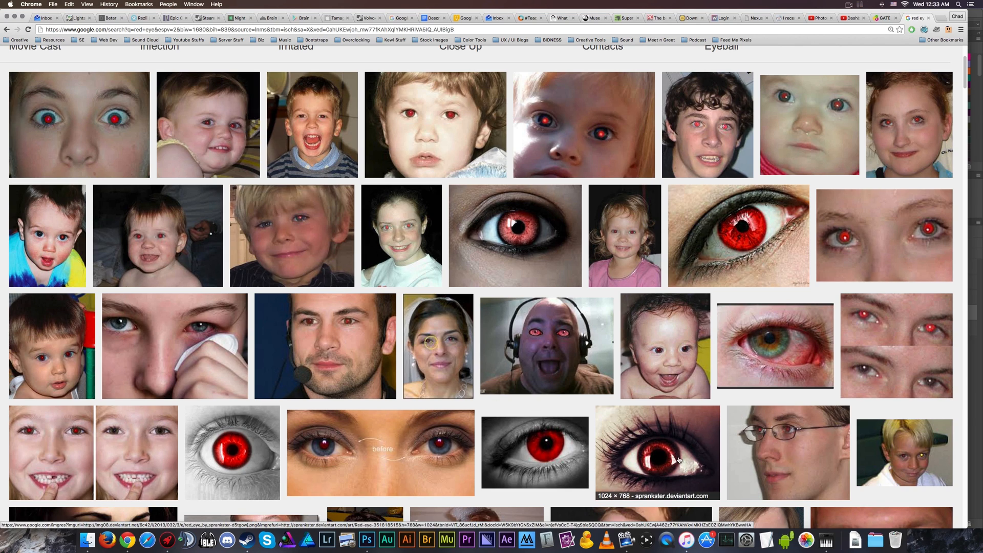
{"action": "mouse_move", "coordinate": [263, 239]}
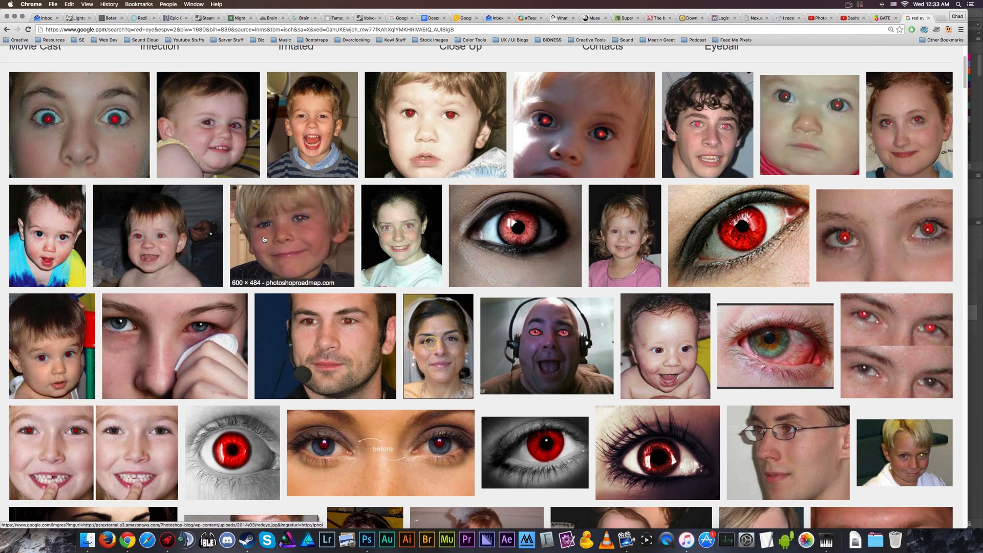
{"action": "mouse_move", "coordinate": [121, 402]}
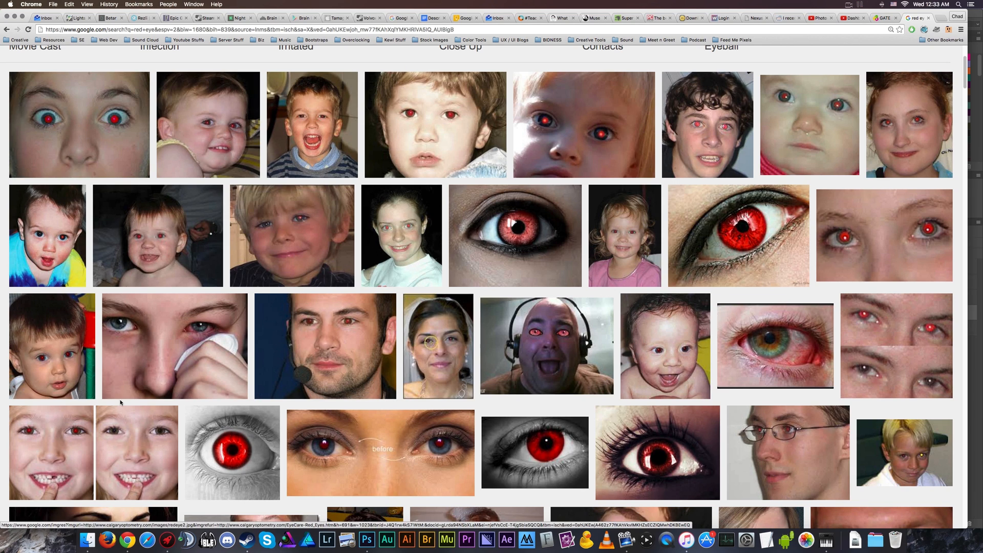
{"action": "mouse_move", "coordinate": [573, 137]}
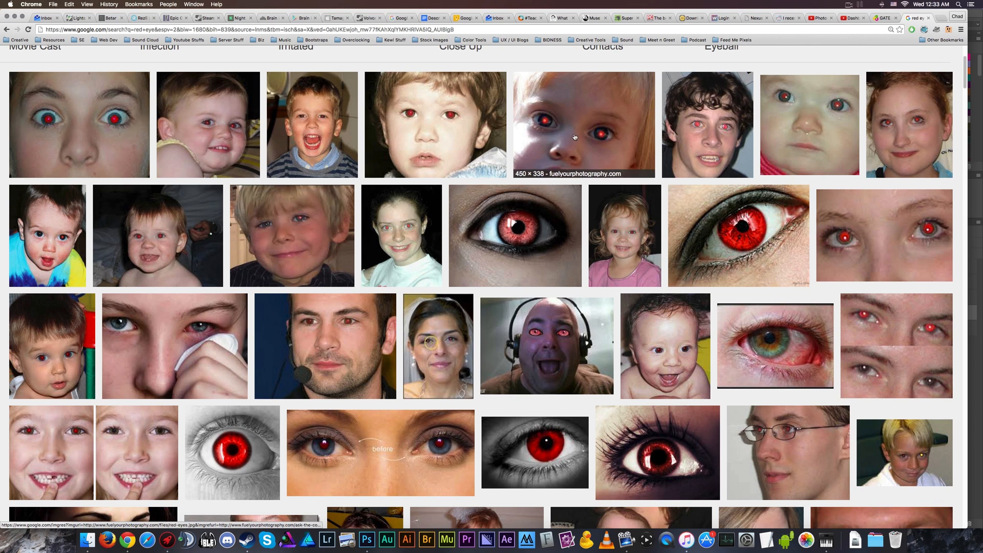
{"action": "mouse_move", "coordinate": [747, 131]}
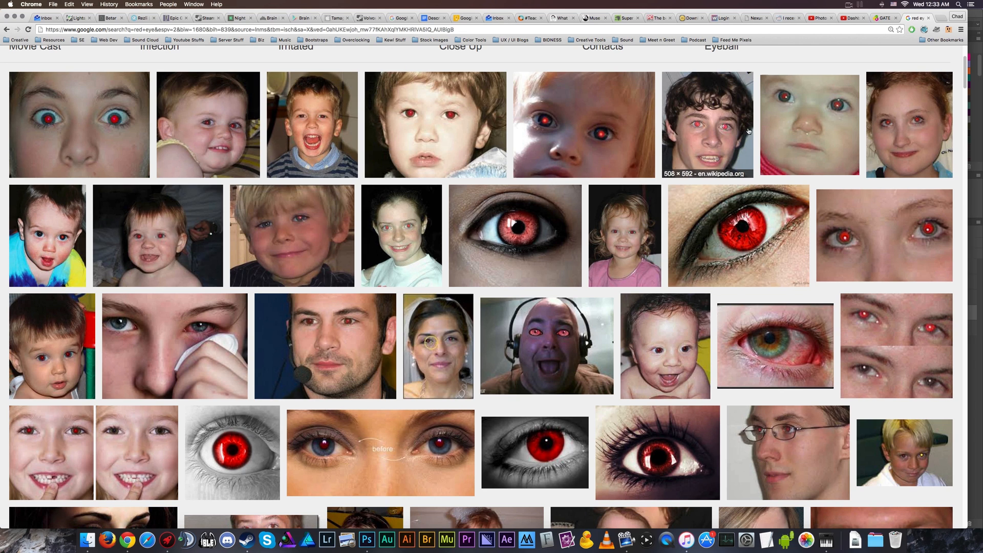
Filter the 'red eye' image results to Large size and browse down to the Wikipedia face thumbnail.
{"action": "scroll", "scroll_direction": "up", "scroll_amount": 3}
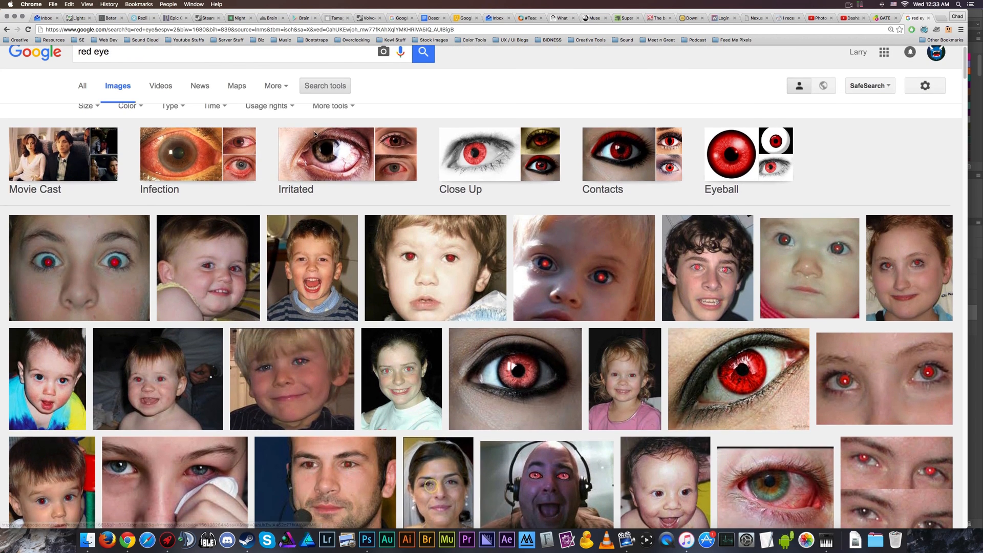
{"action": "left_click", "coordinate": [86, 106]}
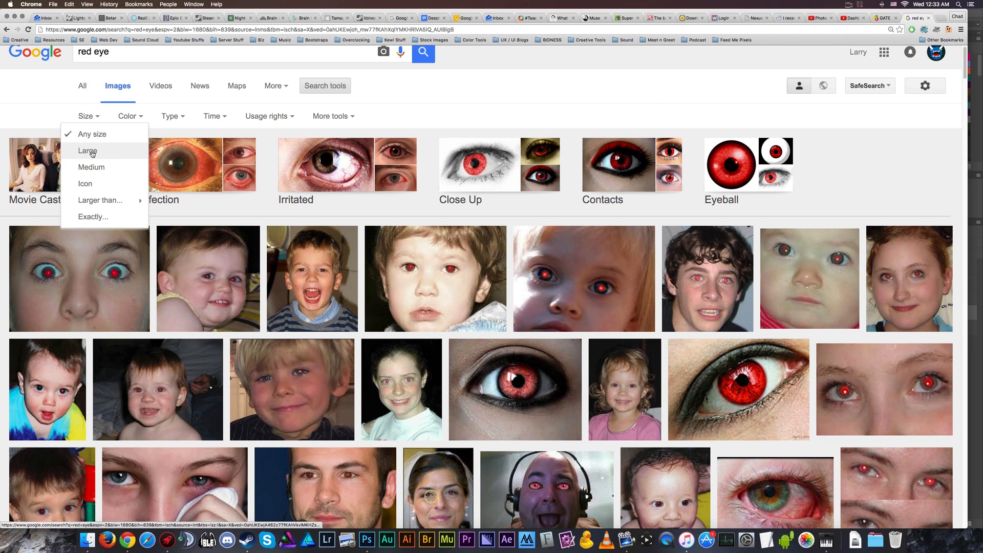
{"action": "left_click", "coordinate": [87, 151]}
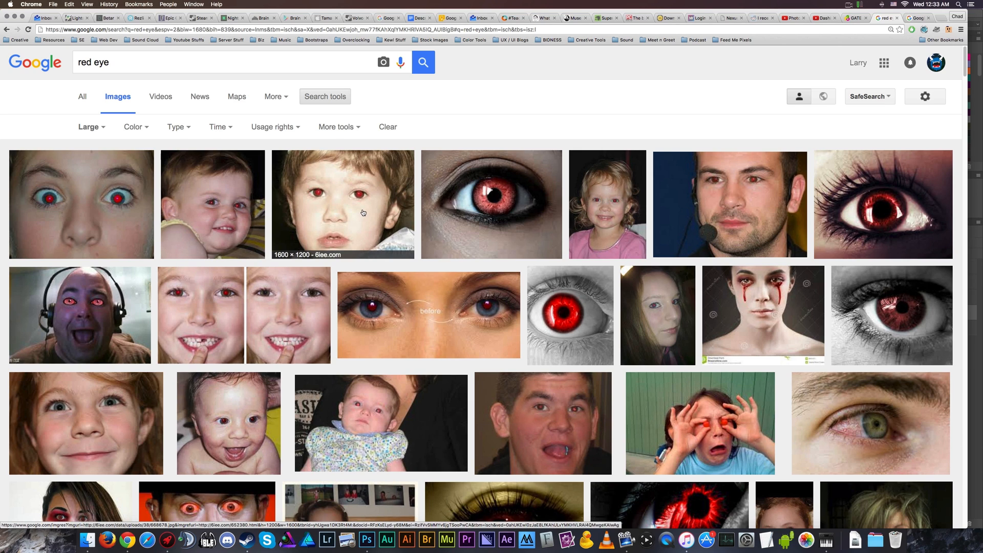
{"action": "scroll", "scroll_direction": "down", "scroll_amount": 3}
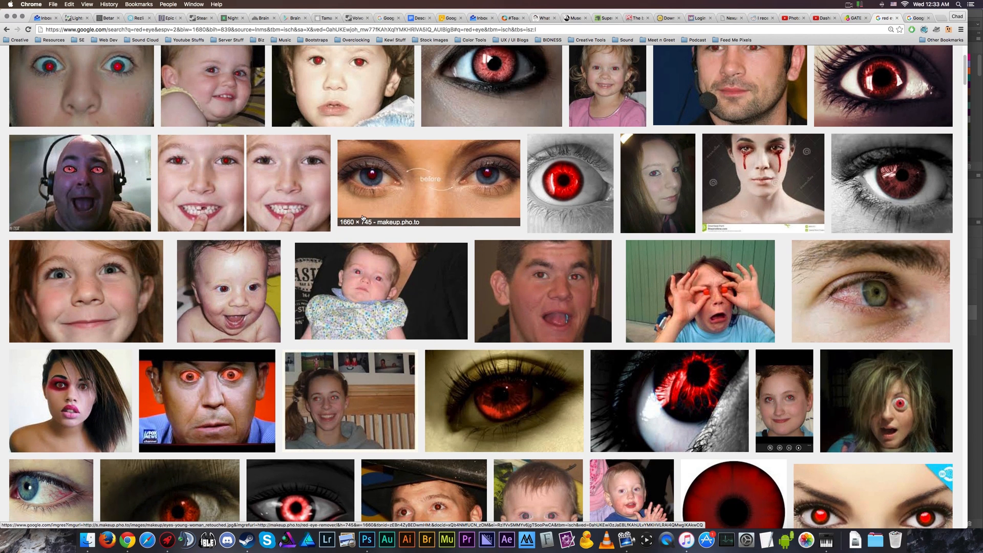
{"action": "scroll", "scroll_direction": "down", "scroll_amount": 3}
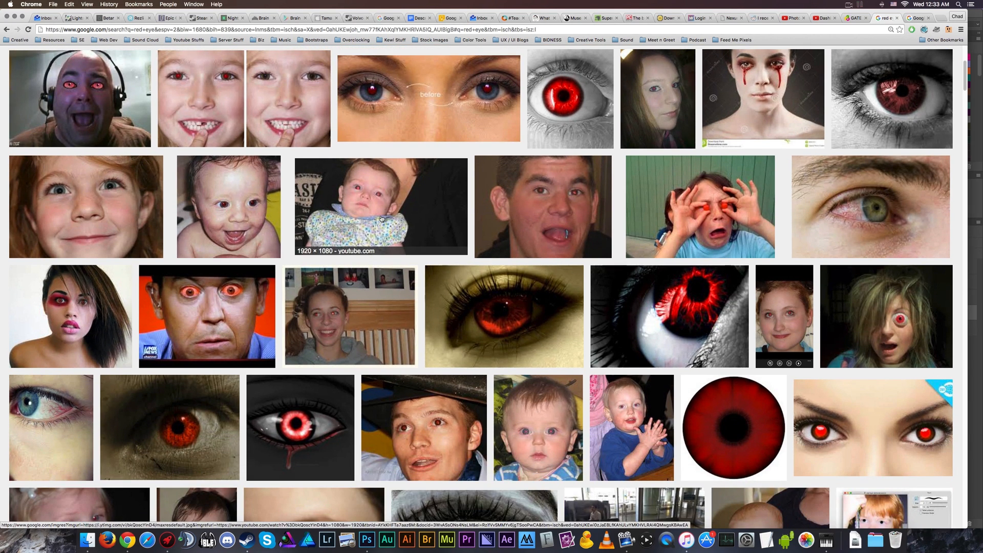
{"action": "scroll", "scroll_direction": "down", "scroll_amount": 3}
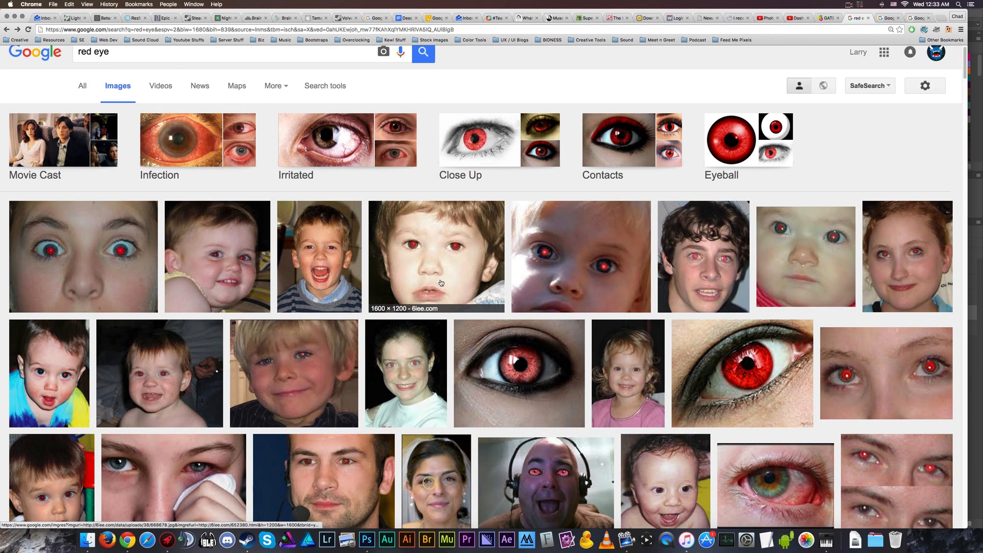
{"action": "mouse_move", "coordinate": [580, 269]}
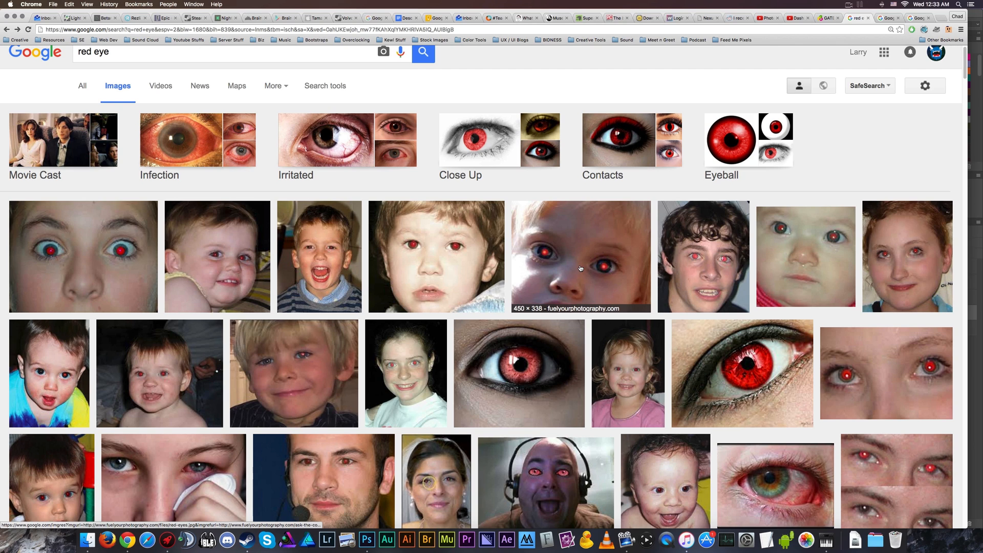
{"action": "mouse_move", "coordinate": [443, 260]}
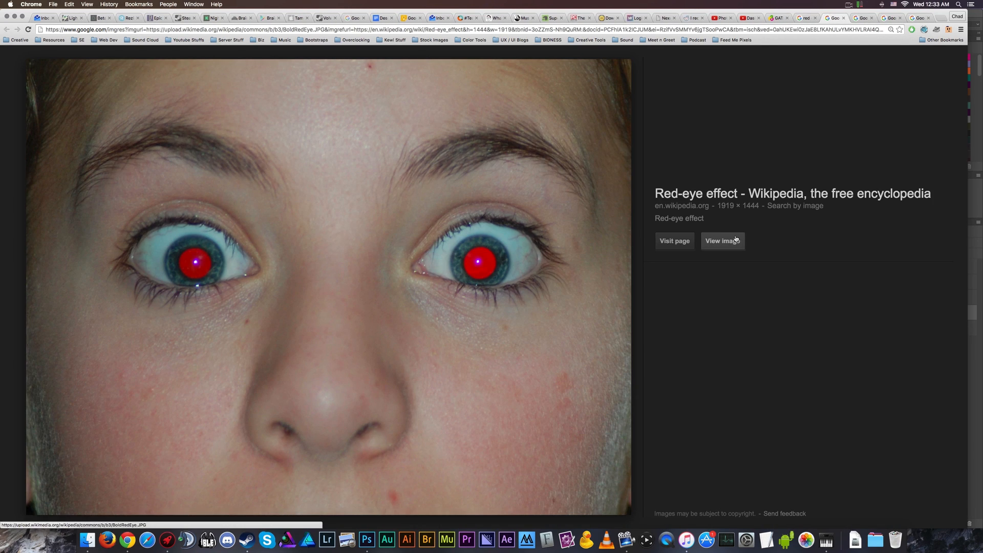
Enlarge the Wikipedia red-eye face photo to full size on its own page.
{"action": "left_click", "coordinate": [722, 241]}
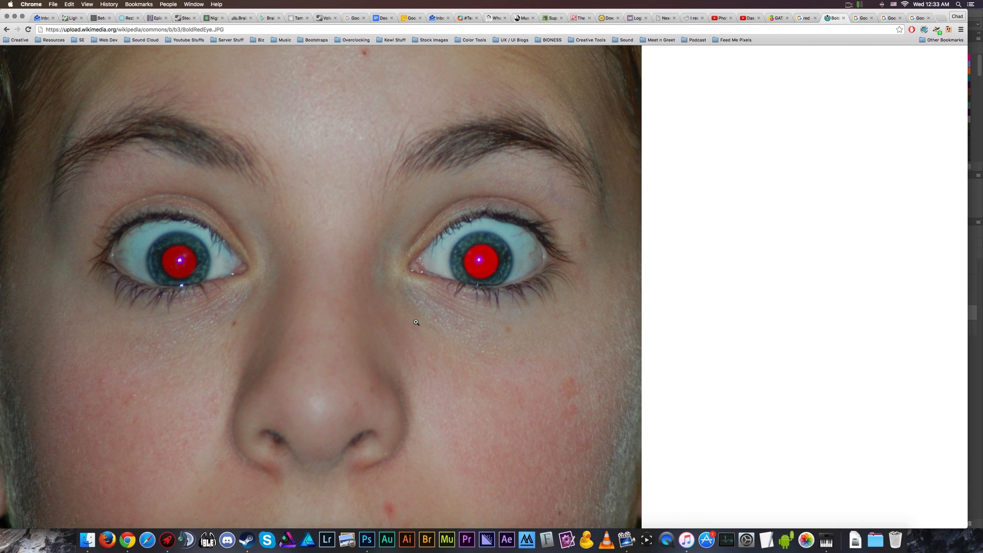
{"action": "mouse_move", "coordinate": [403, 326]}
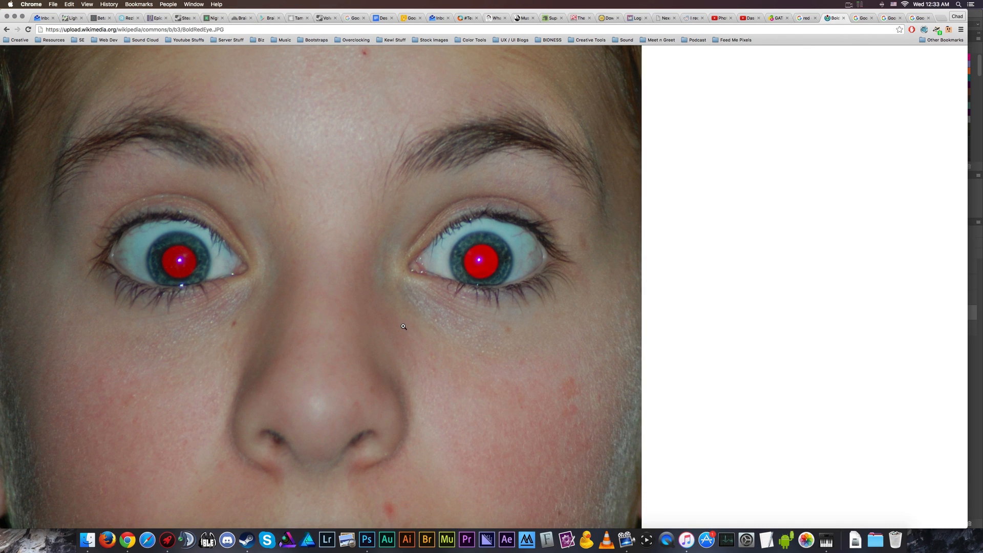
{"action": "mouse_move", "coordinate": [366, 539]}
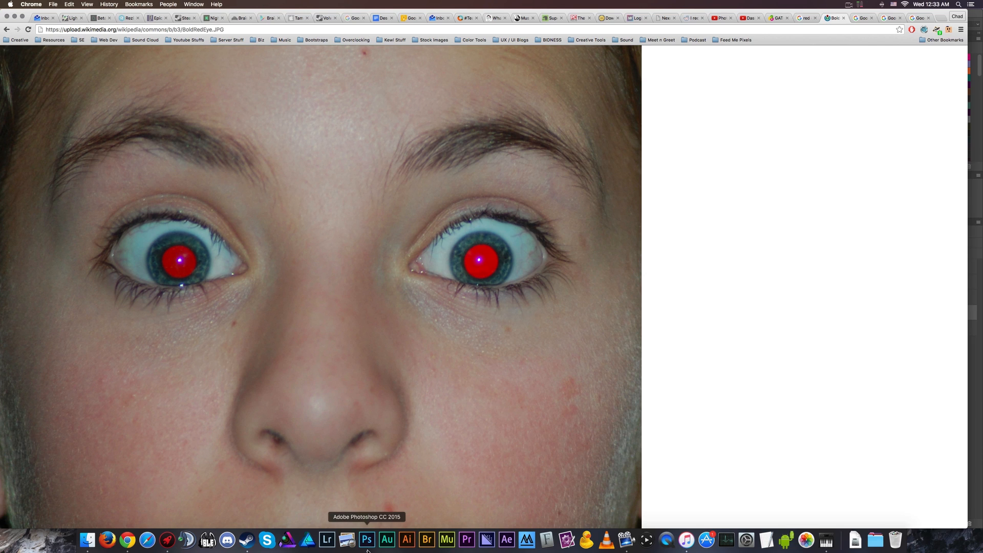
Switch from the browser to Photoshop via the Dock.
{"action": "left_click", "coordinate": [366, 539]}
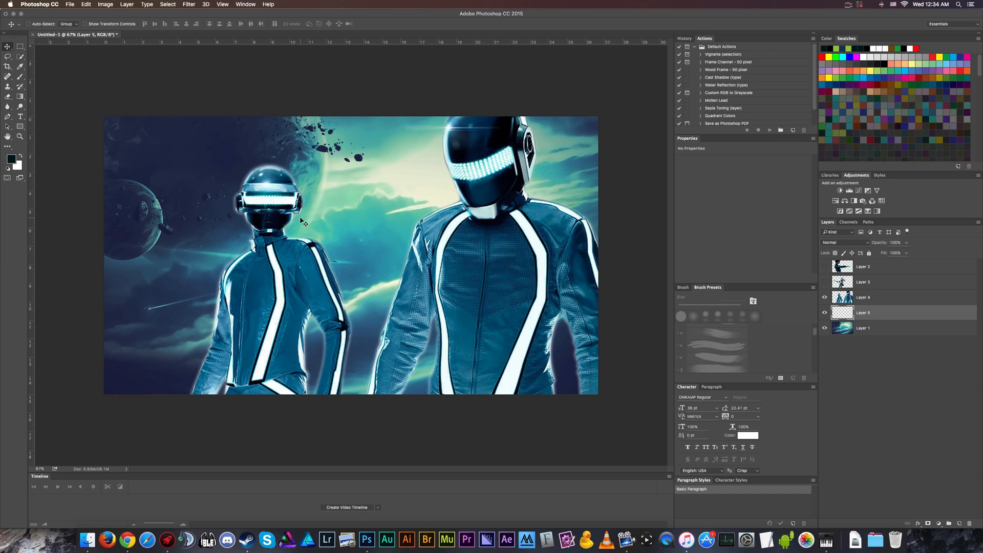
{"action": "mouse_move", "coordinate": [290, 225]}
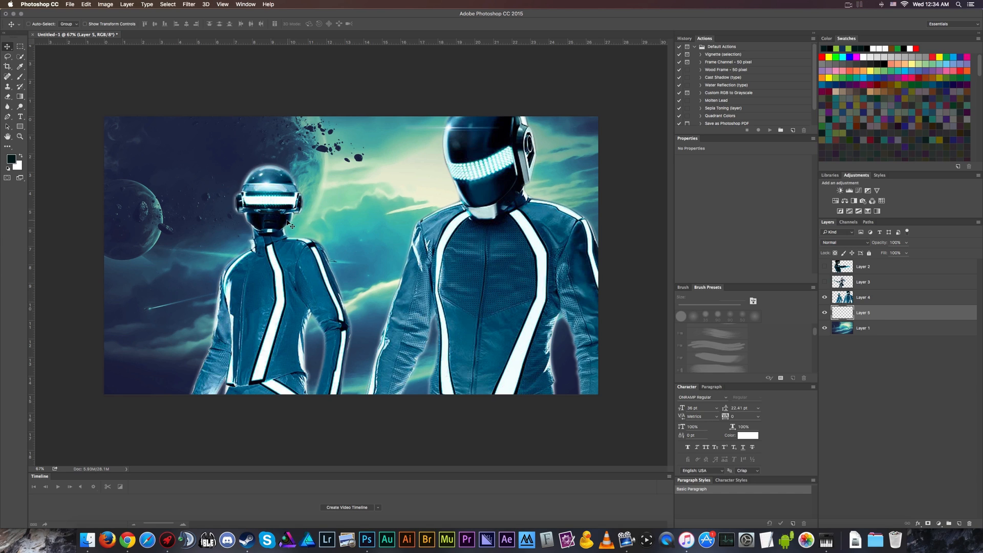
{"action": "mouse_move", "coordinate": [410, 205]}
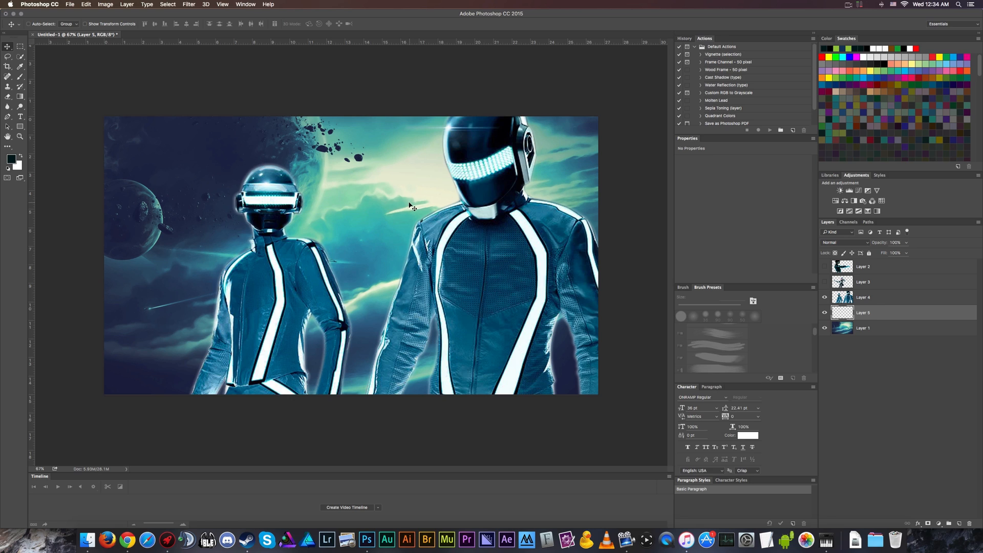
Create a new clipboard-sized document via File > New and paste the face photo into it.
{"action": "left_click", "coordinate": [70, 5]}
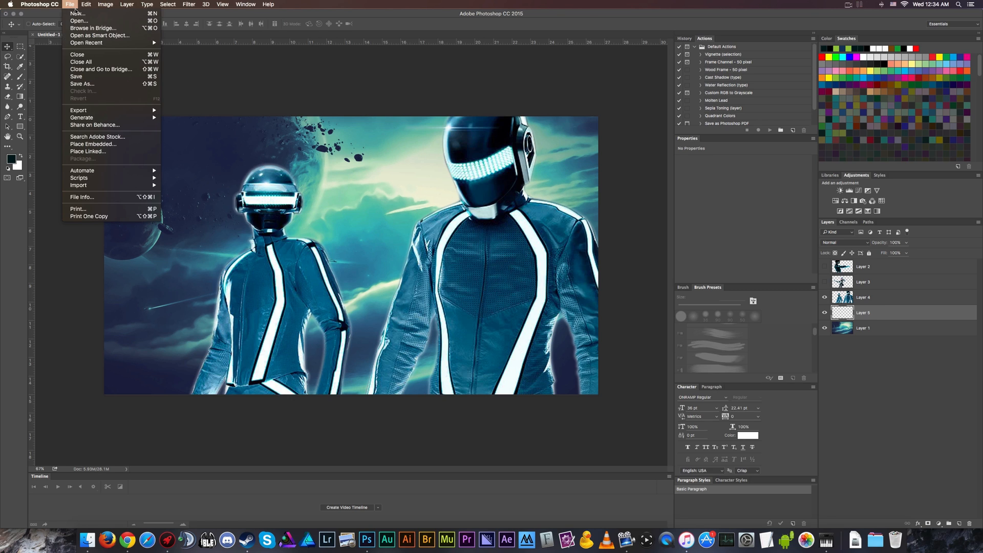
{"action": "left_click", "coordinate": [76, 13]}
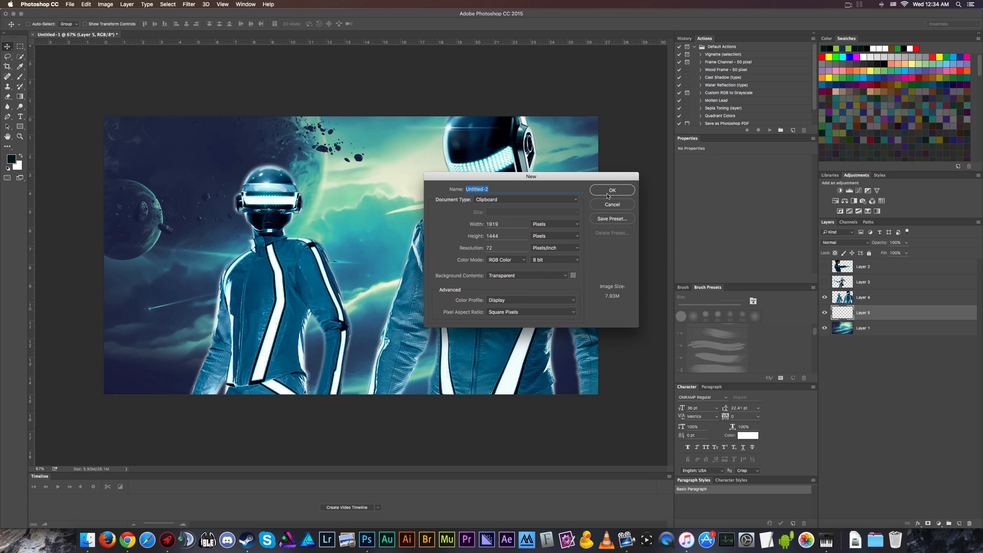
{"action": "left_click", "coordinate": [612, 190]}
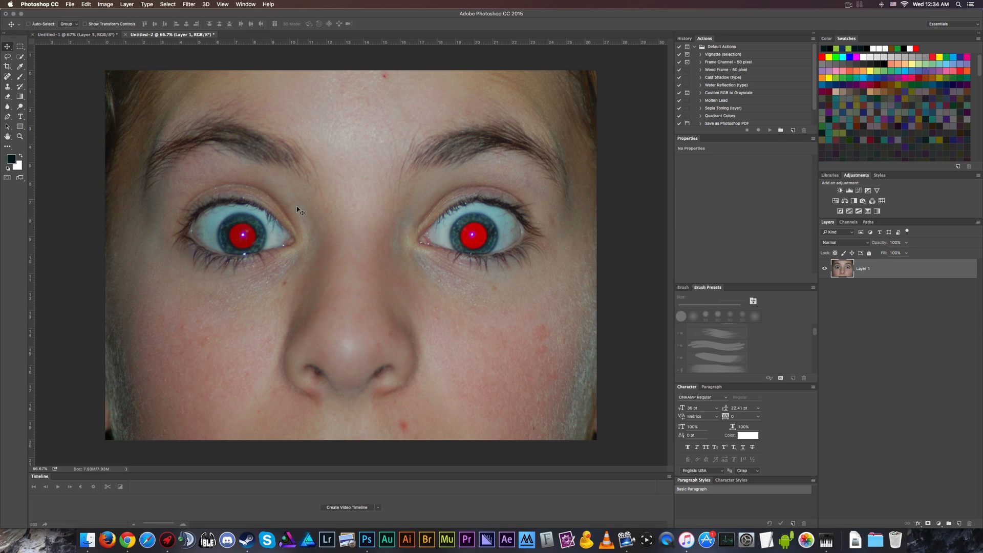
{"action": "mouse_move", "coordinate": [302, 252]}
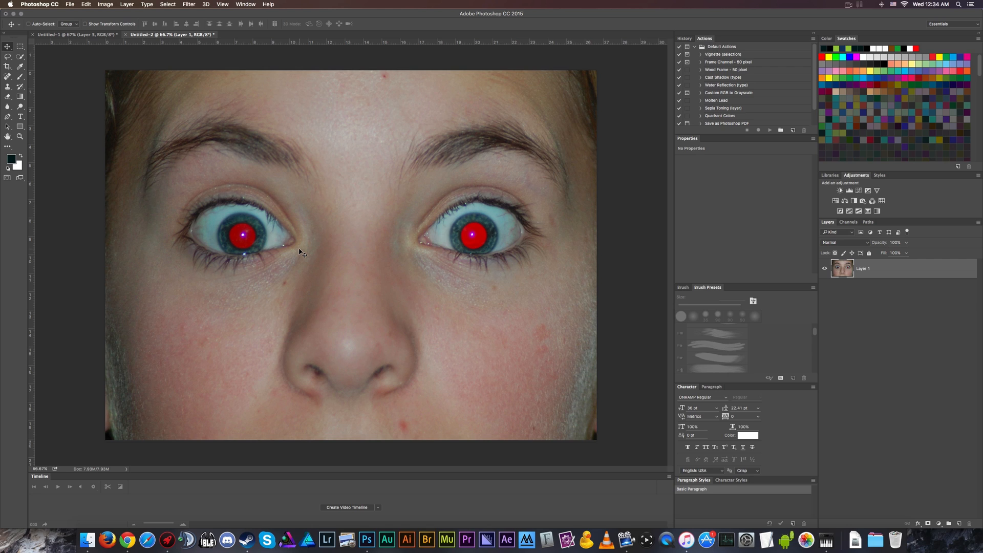
{"action": "mouse_move", "coordinate": [156, 150]}
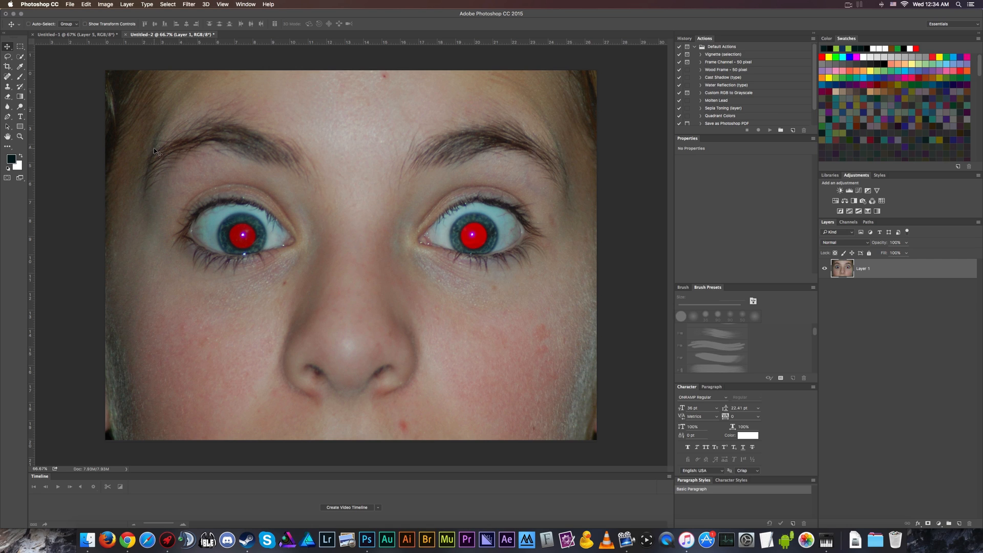
Start a second File > New dialog and cancel it without creating a document.
{"action": "left_click", "coordinate": [69, 5]}
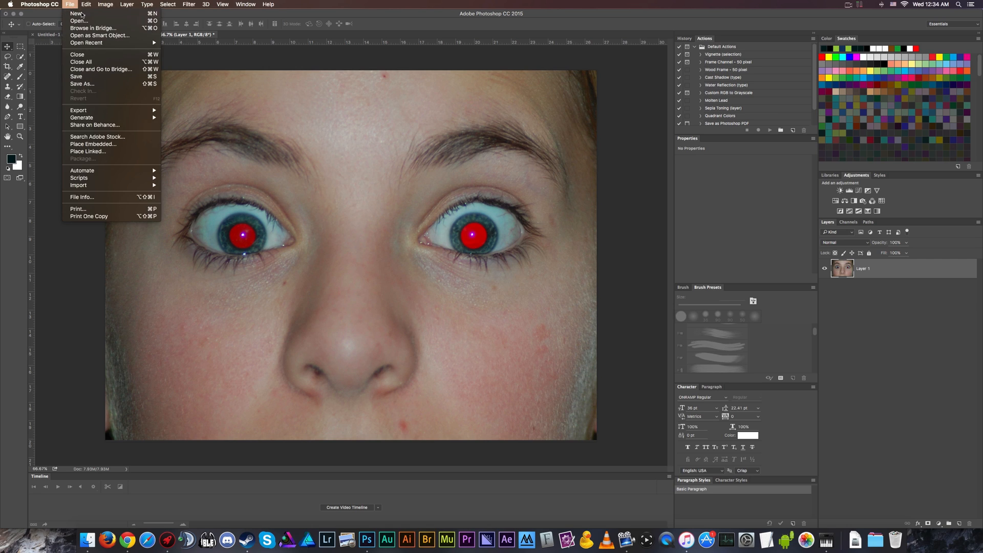
{"action": "left_click", "coordinate": [77, 13]}
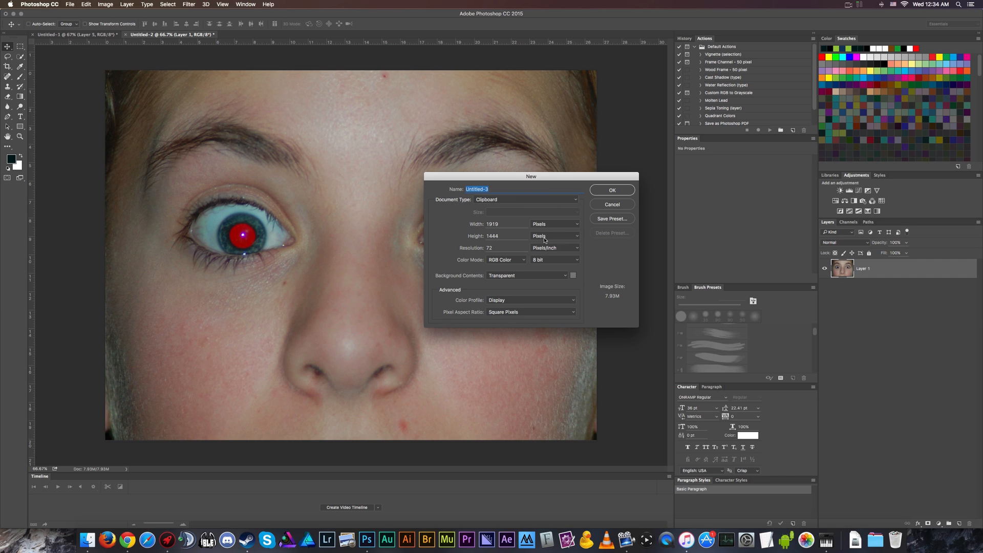
{"action": "left_click", "coordinate": [612, 204]}
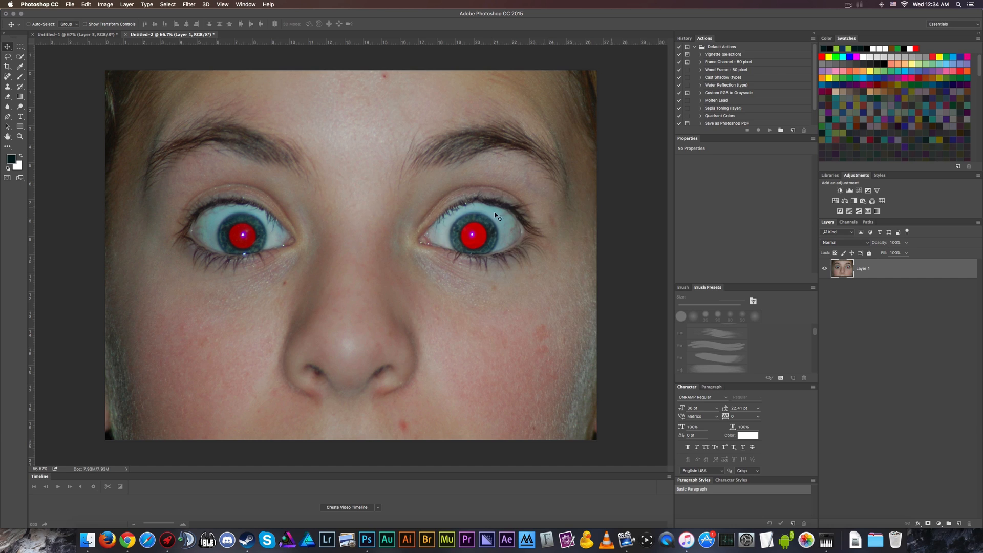
{"action": "mouse_move", "coordinate": [405, 273]}
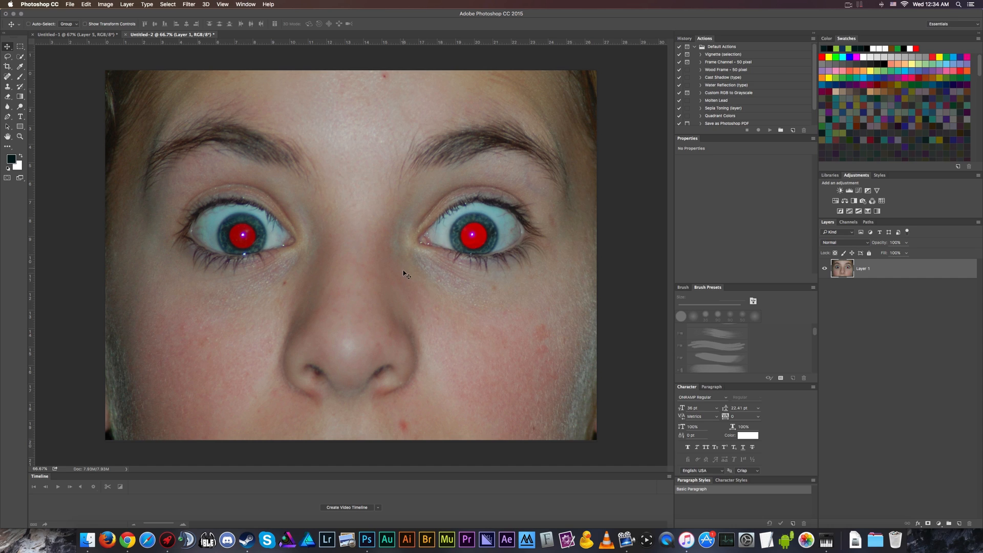
{"action": "mouse_move", "coordinate": [506, 389]}
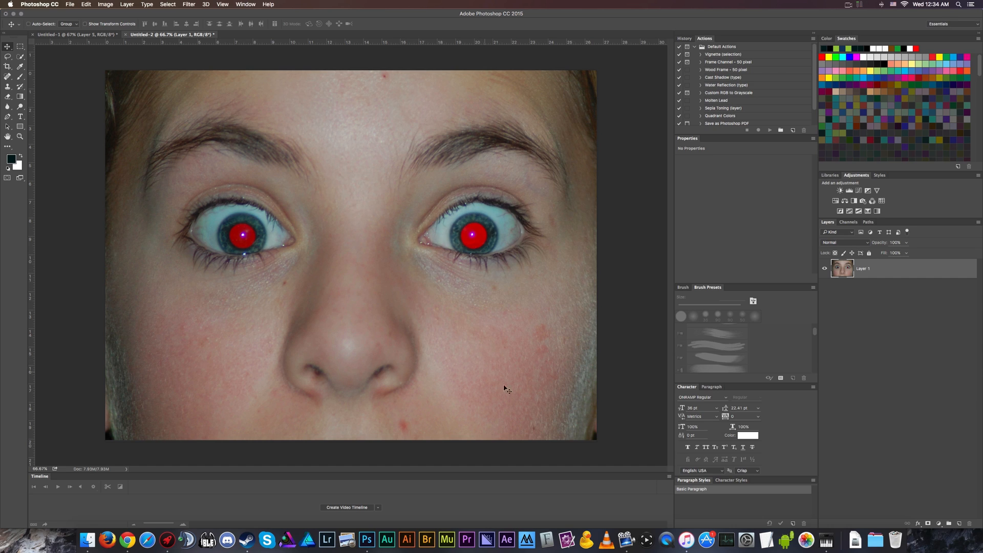
{"action": "mouse_move", "coordinate": [243, 369]}
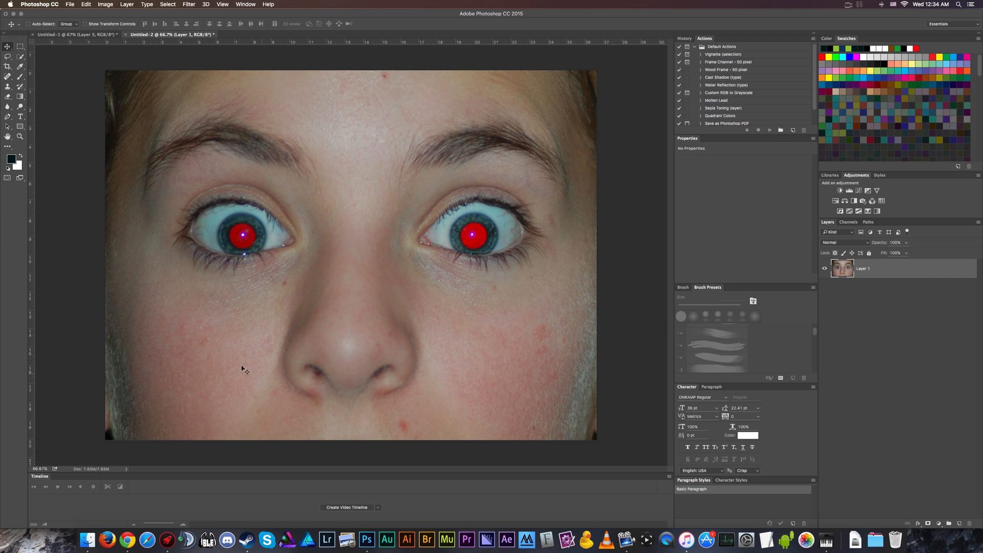
{"action": "mouse_move", "coordinate": [233, 243]}
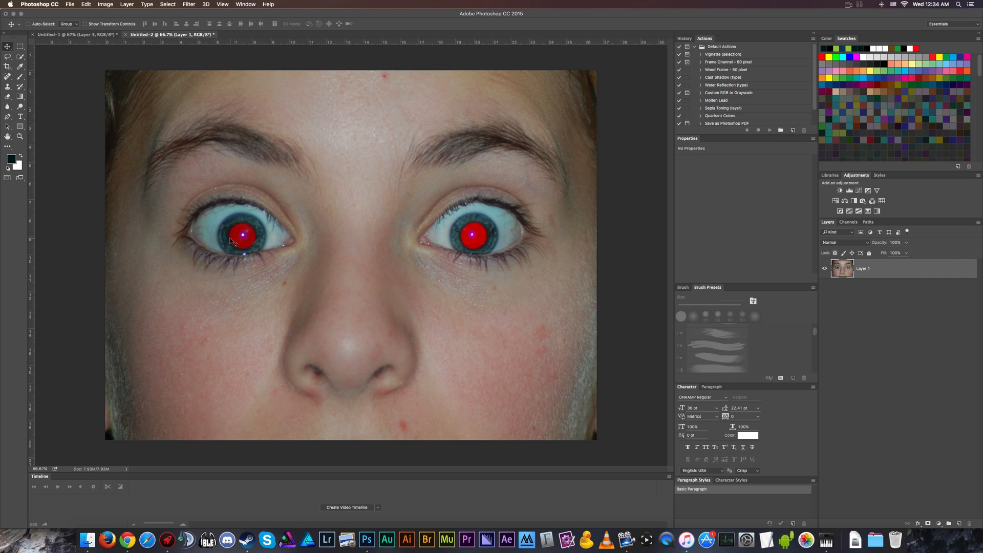
{"action": "mouse_move", "coordinate": [419, 346]}
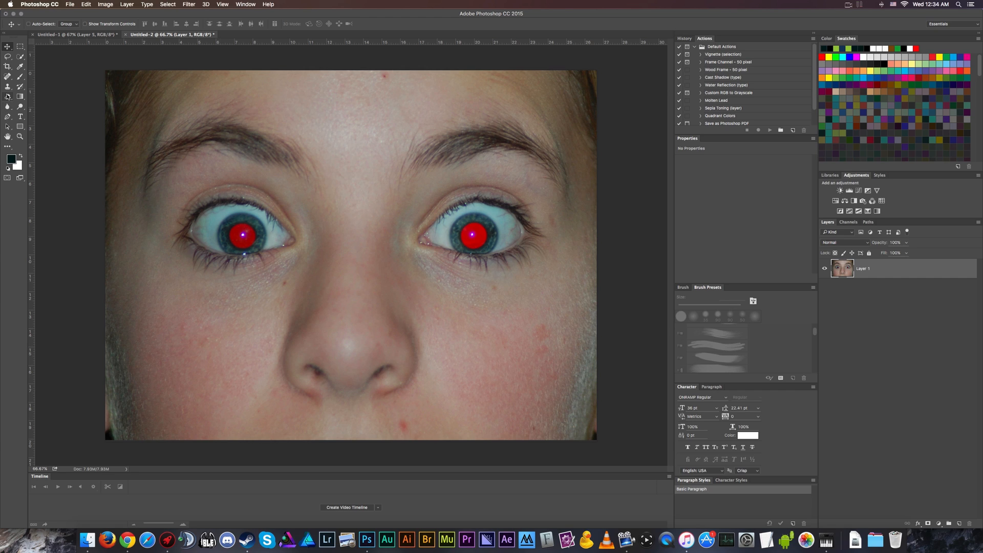
{"action": "mouse_move", "coordinate": [8, 77]}
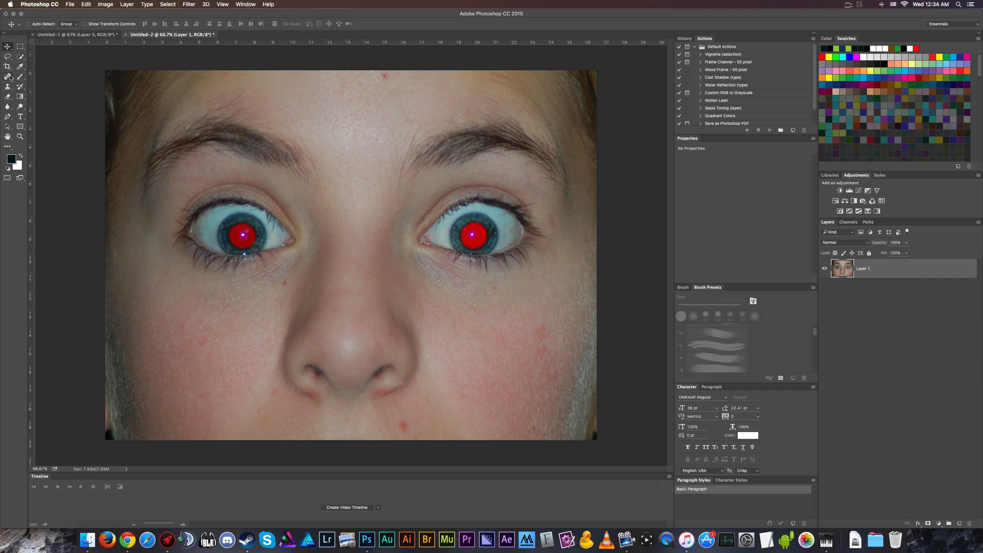
{"action": "mouse_move", "coordinate": [9, 77]}
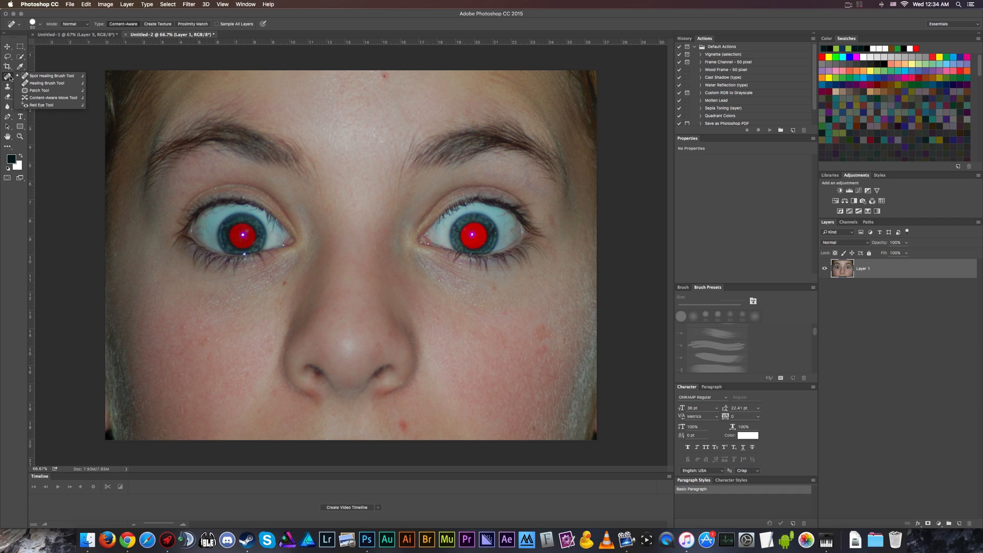
{"action": "mouse_move", "coordinate": [53, 83]}
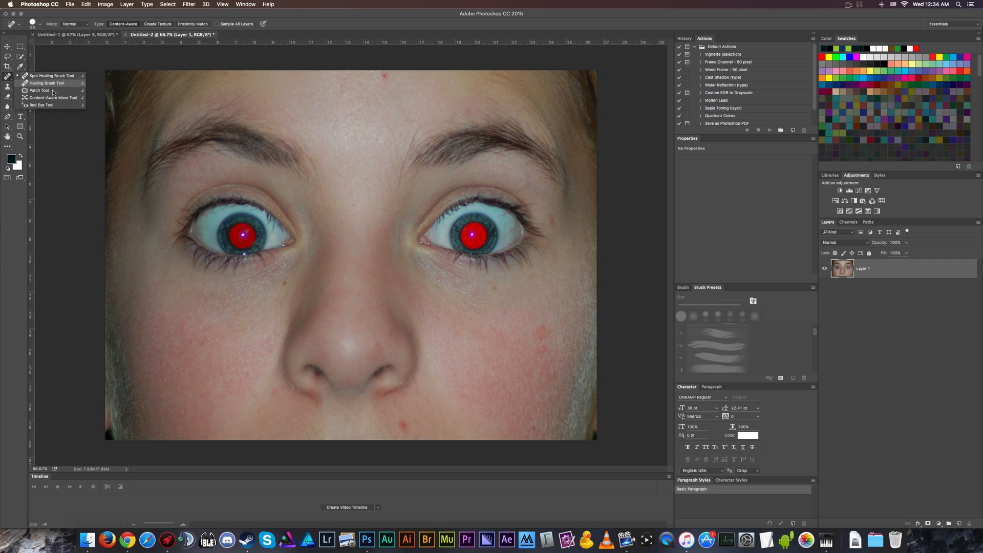
Darken the left and right red pupils with the Red Eye Tool.
{"action": "left_click", "coordinate": [41, 105]}
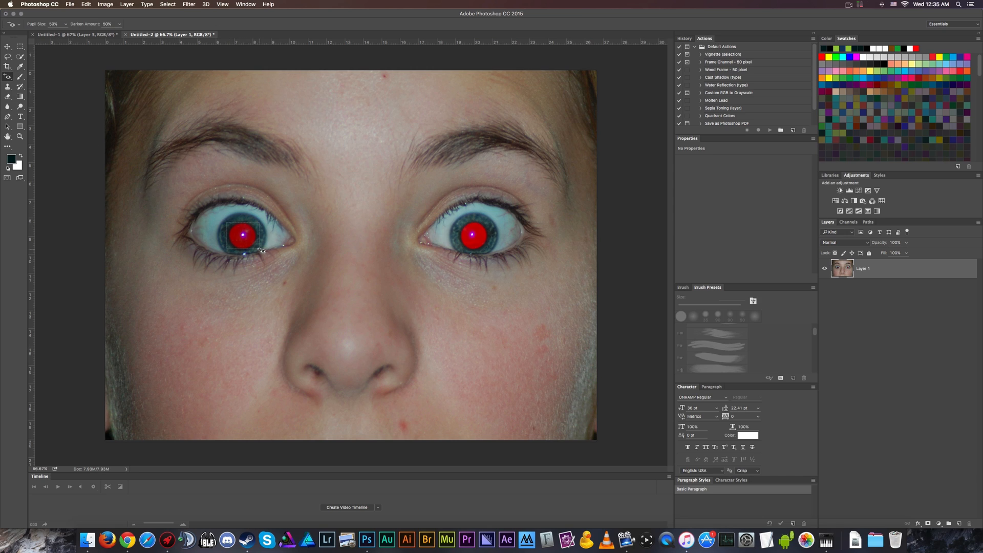
{"action": "left_click", "coordinate": [244, 235]}
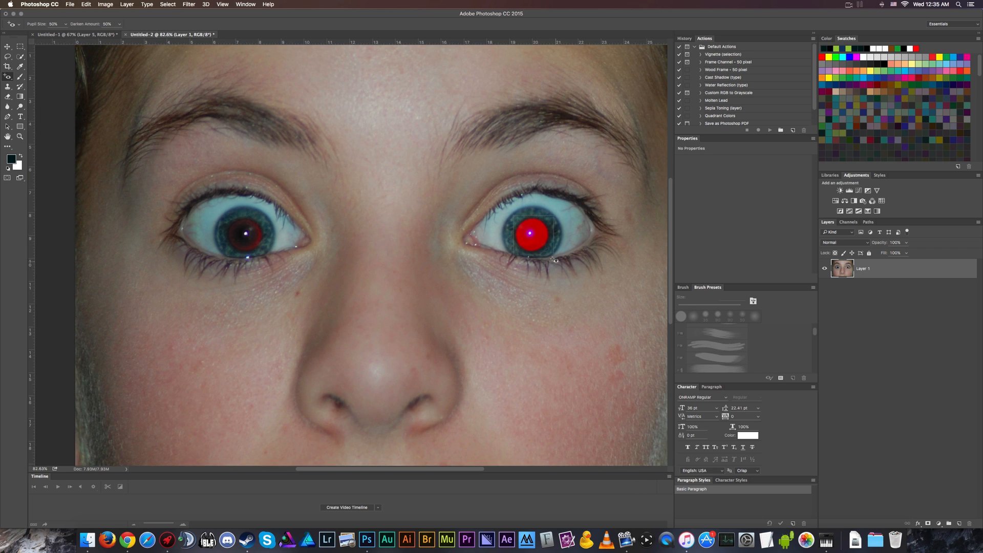
{"action": "left_click", "coordinate": [531, 234]}
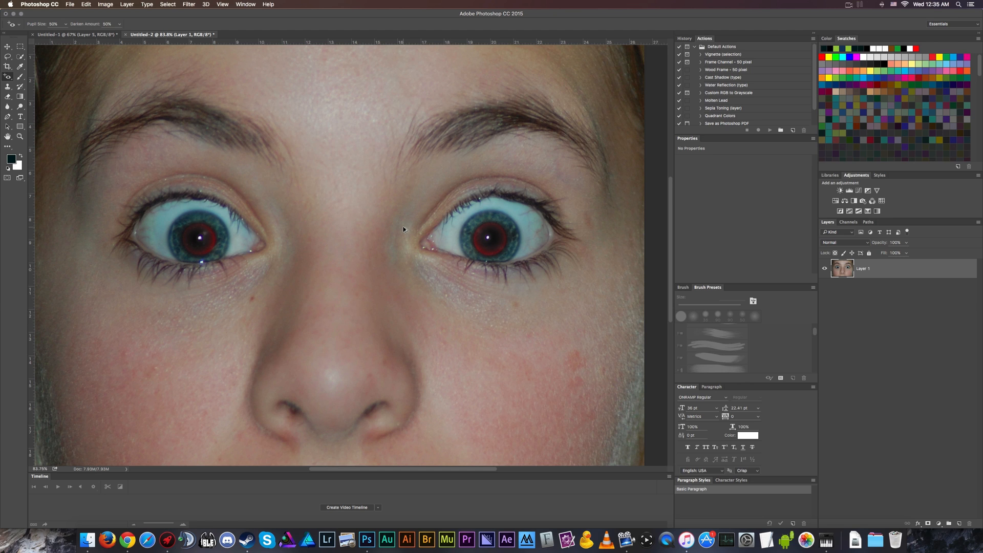
{"action": "mouse_move", "coordinate": [126, 538]}
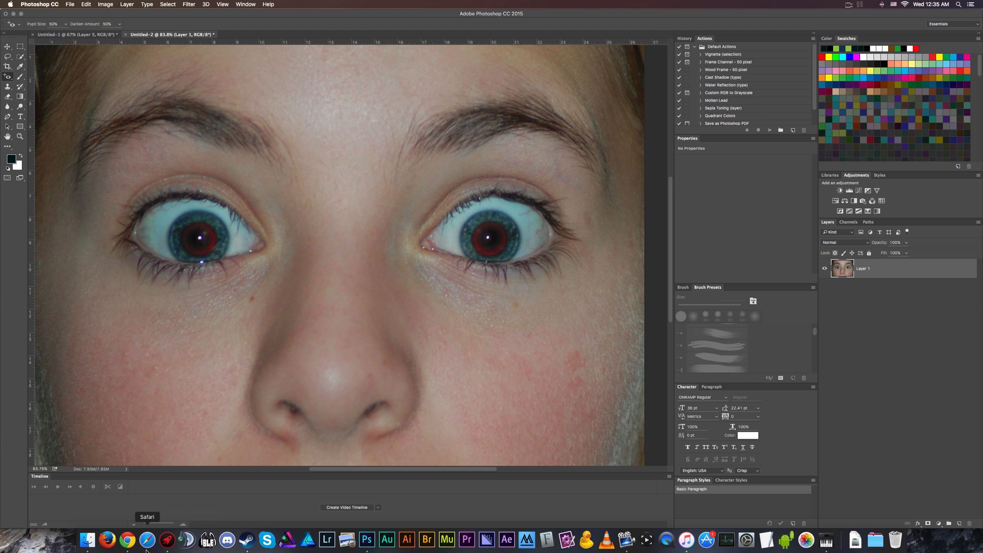
Copy the toddler red-eye photo from its own page in Chrome and return to Photoshop.
{"action": "left_click", "coordinate": [126, 539]}
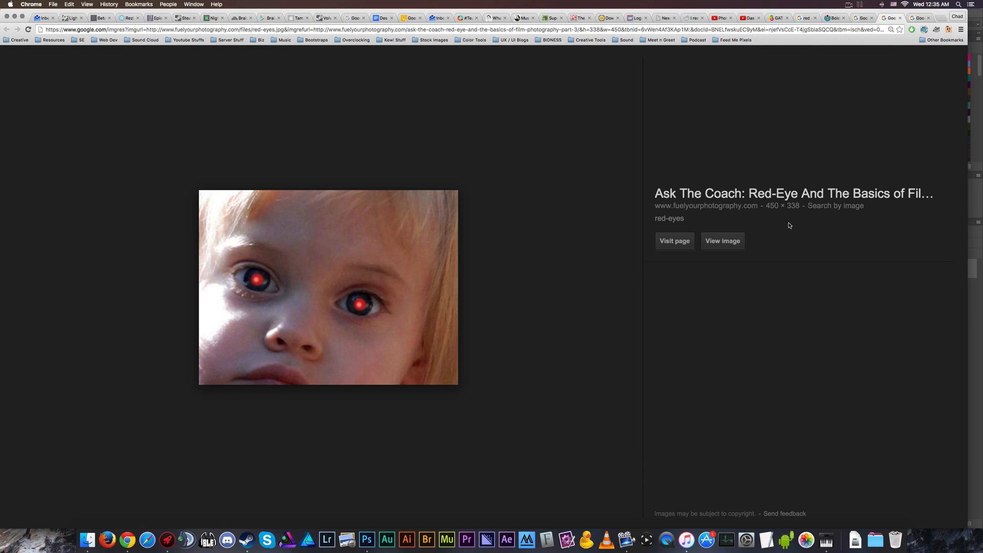
{"action": "left_click", "coordinate": [721, 240]}
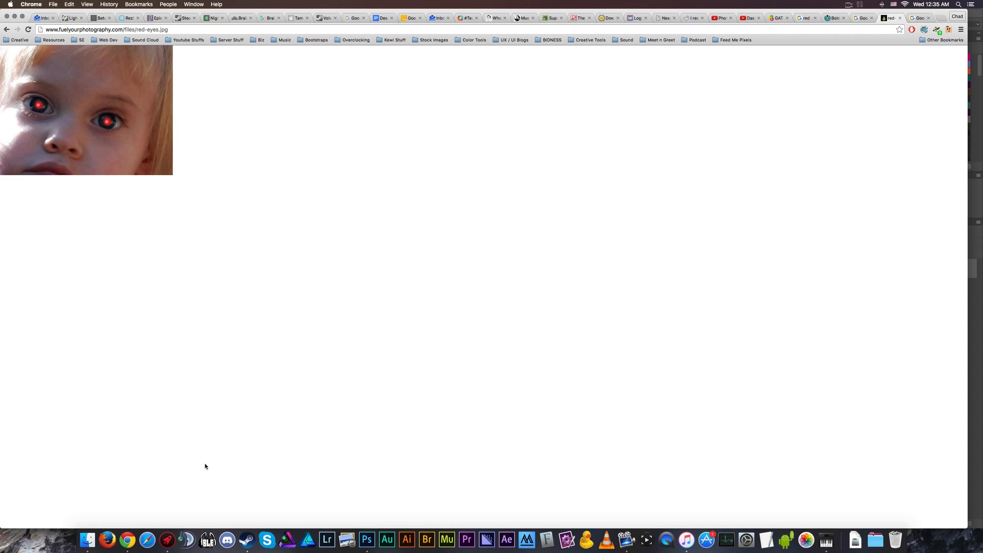
{"action": "left_click", "coordinate": [367, 539]}
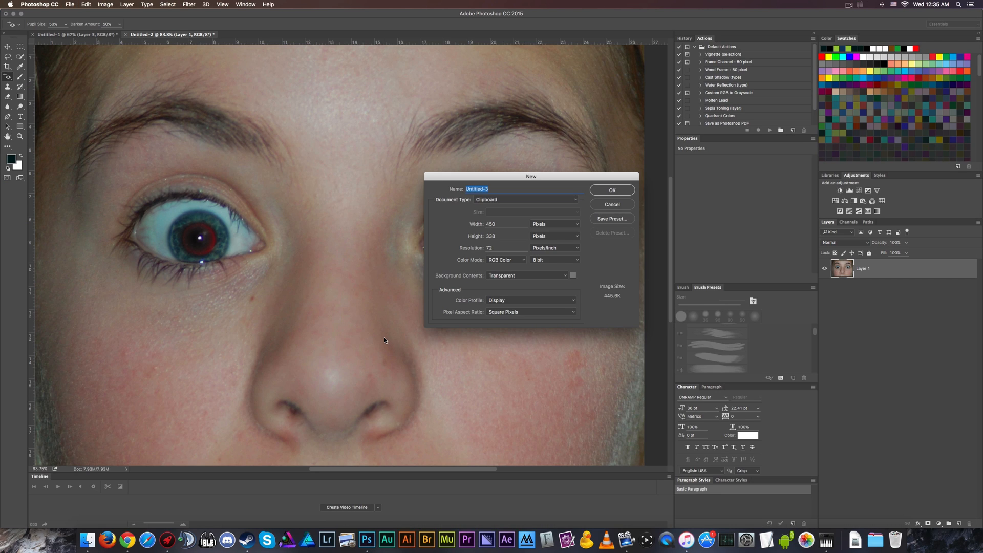
Paste the toddler photo into a new document, darken both pupils, and return to the wide-eyed face document.
{"action": "left_click", "coordinate": [611, 190]}
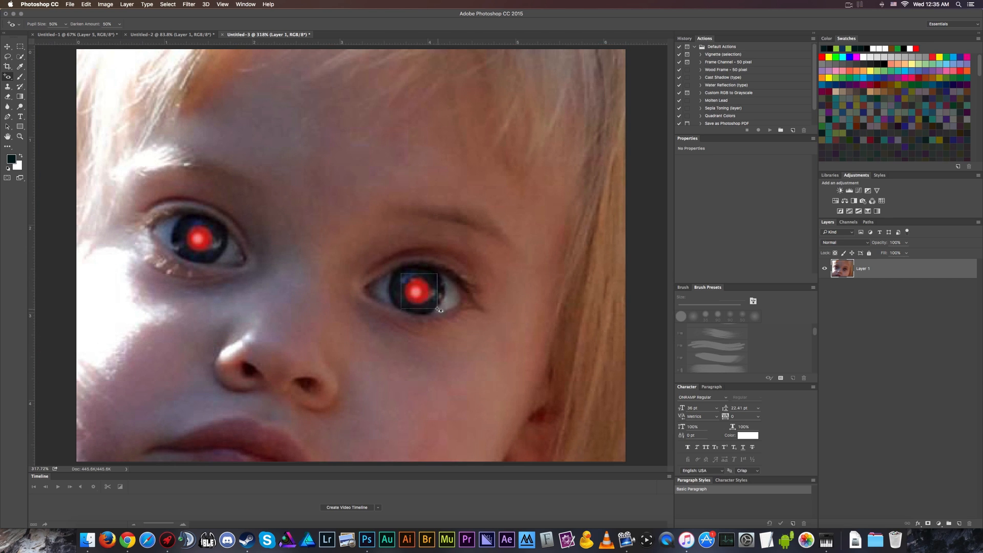
{"action": "left_click", "coordinate": [418, 292]}
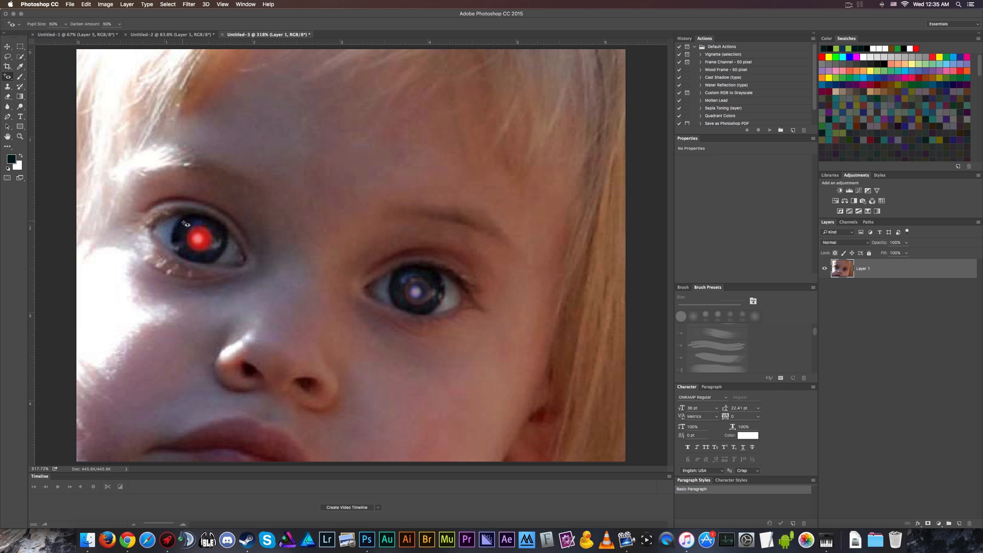
{"action": "left_click", "coordinate": [196, 237]}
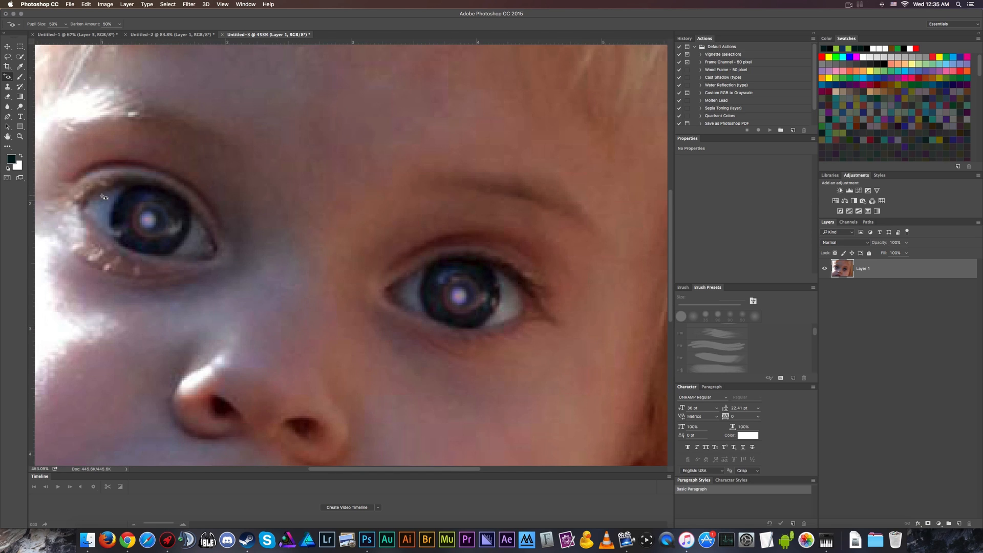
{"action": "left_click", "coordinate": [169, 34]}
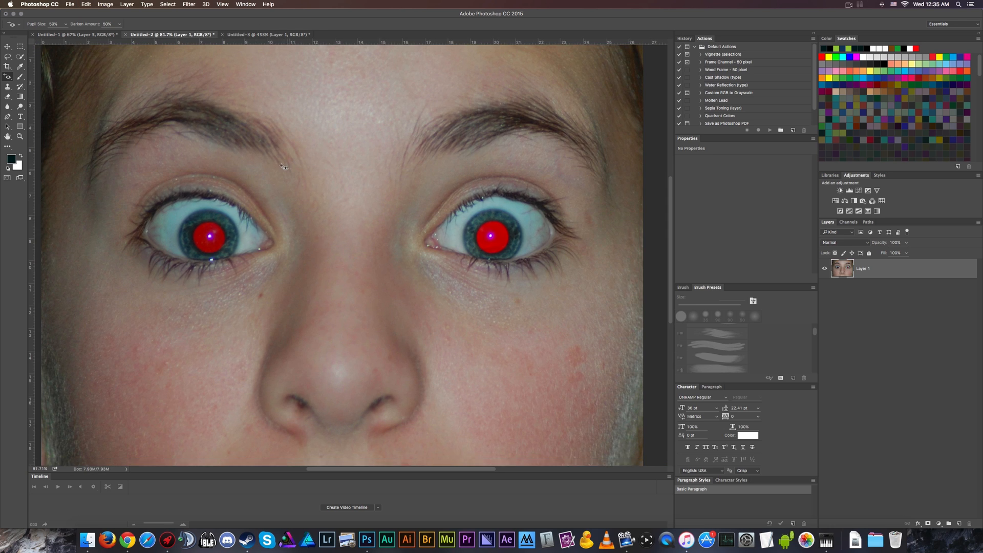
Duplicate the face layer with Cmd+J, ready to mask the copy around the two eyes.
{"action": "left_click", "coordinate": [8, 47]}
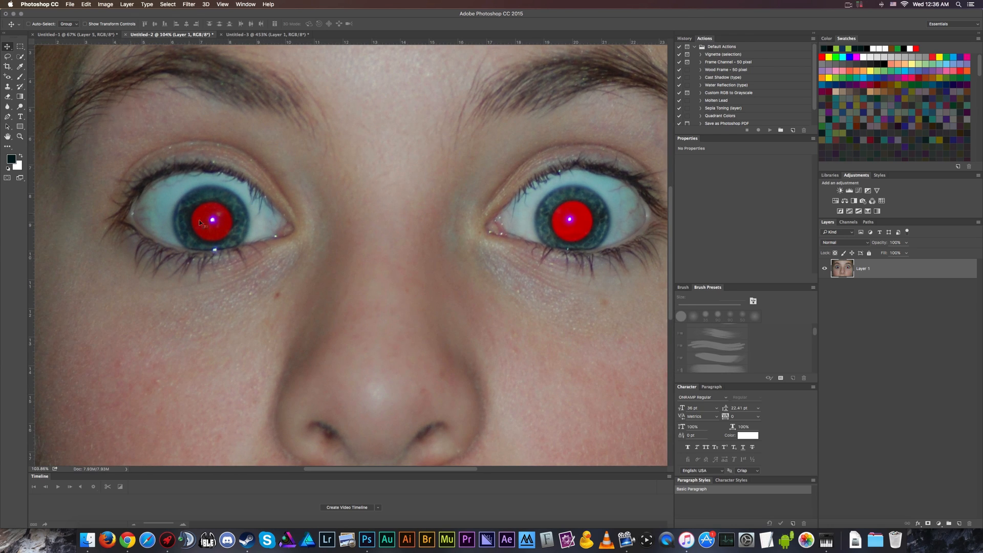
{"action": "mouse_move", "coordinate": [589, 288]}
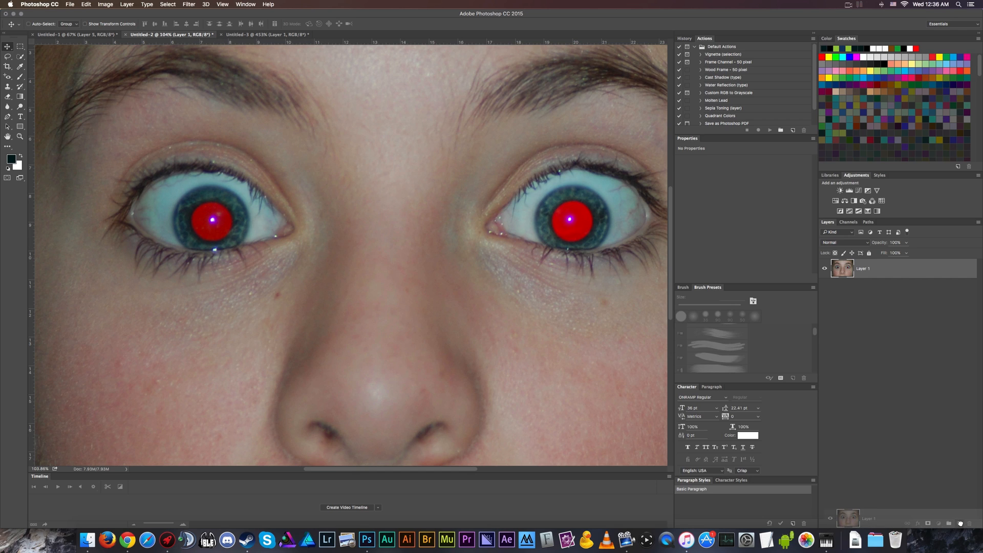
{"action": "key", "text": "cmd+j"}
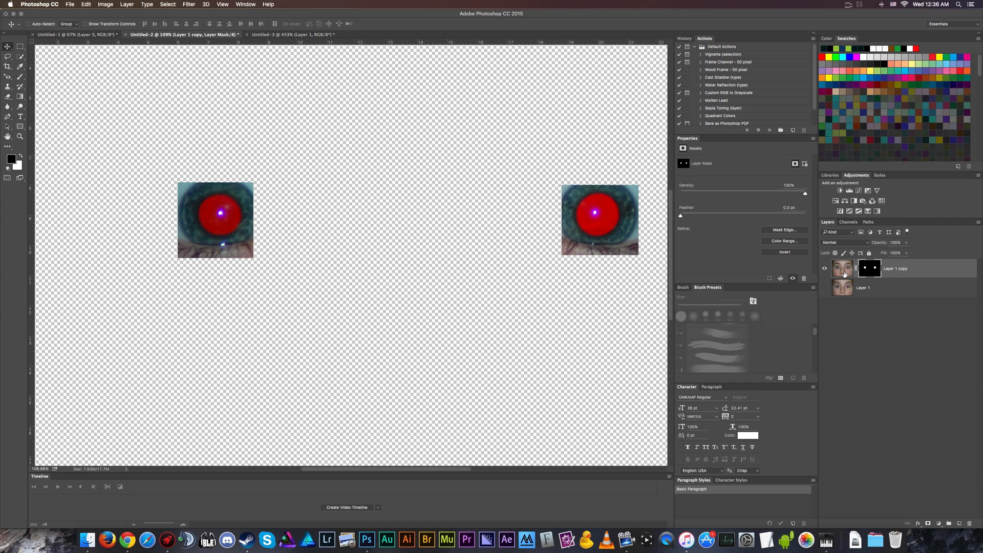
Set Hue/Saturation on the eye layer's pixels: Reds saturation and lightness -100, then Magentas saturation -100.
{"action": "left_click", "coordinate": [841, 268]}
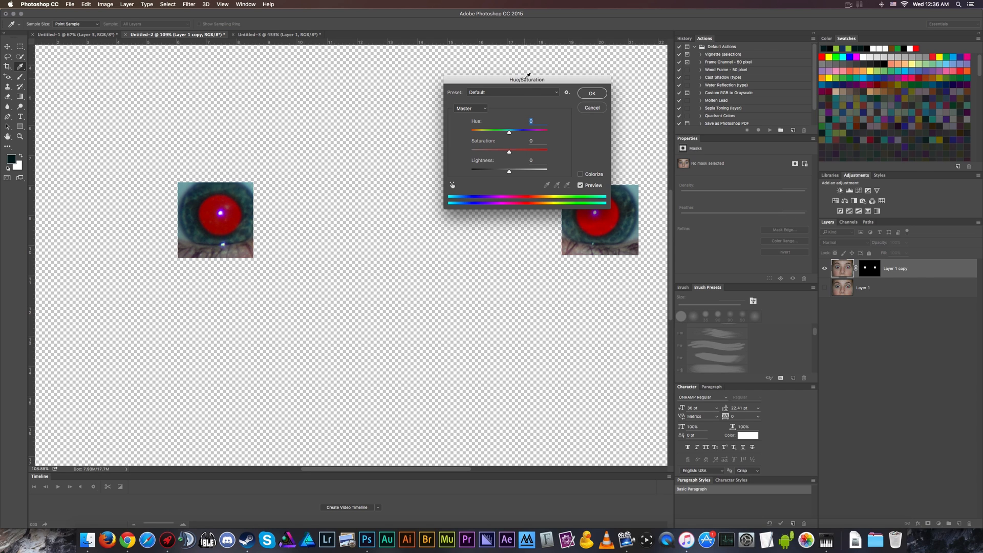
{"action": "left_click", "coordinate": [470, 108]}
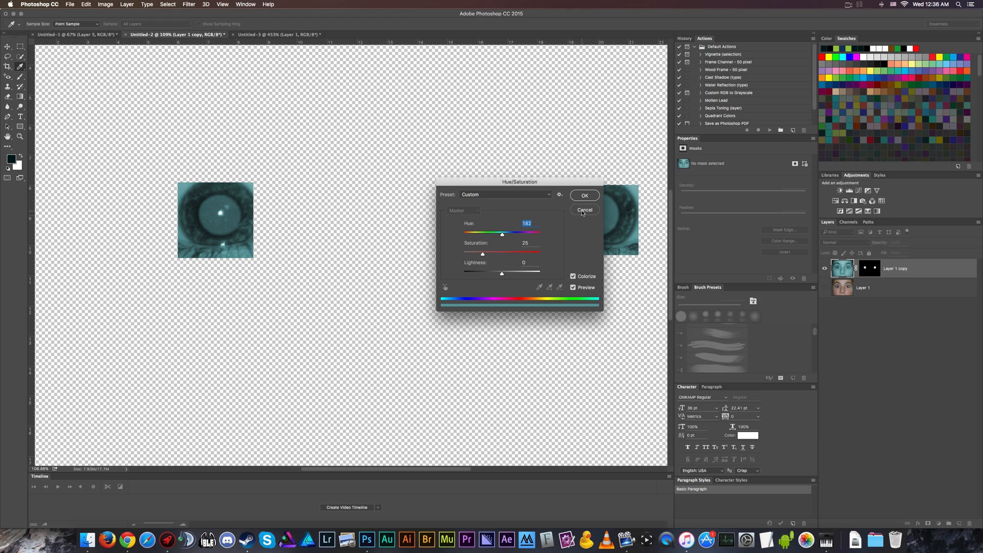
{"action": "left_click", "coordinate": [572, 276]}
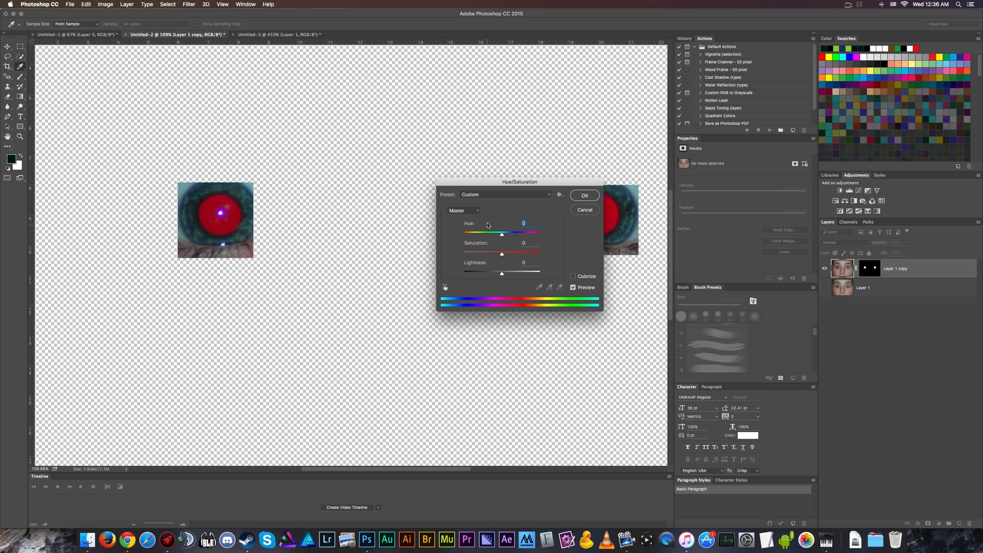
{"action": "left_click", "coordinate": [463, 211]}
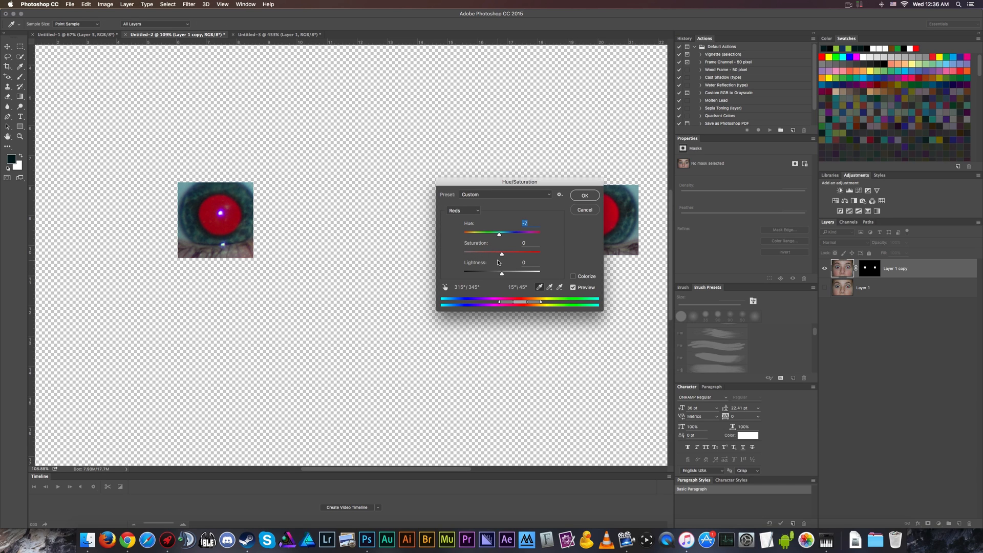
{"action": "mouse_move", "coordinate": [502, 256]}
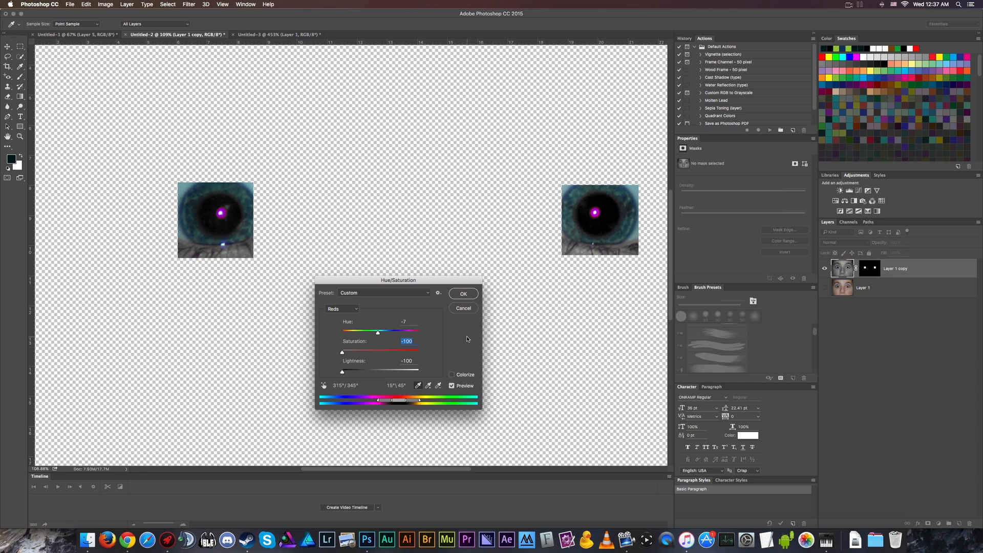
{"action": "mouse_move", "coordinate": [343, 302]}
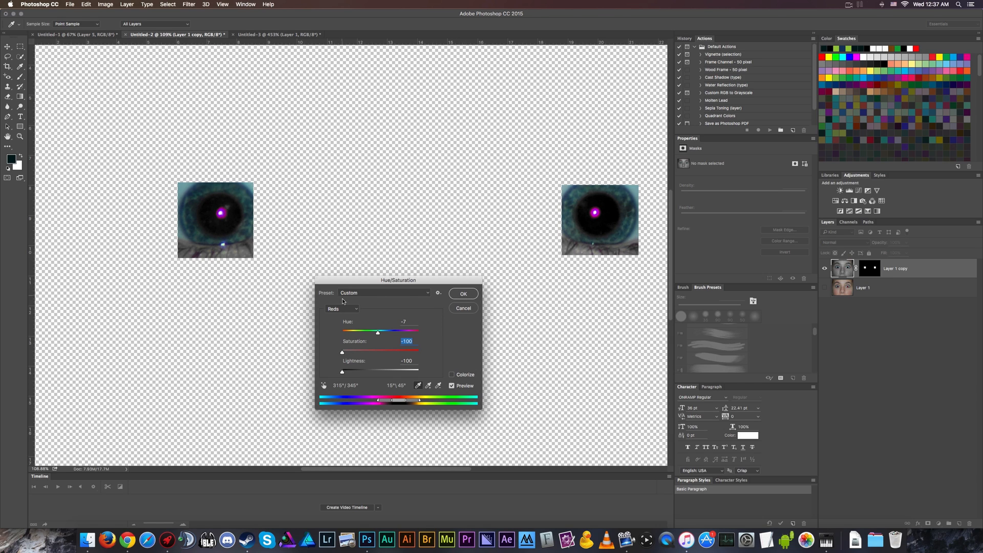
{"action": "left_click", "coordinate": [342, 308]}
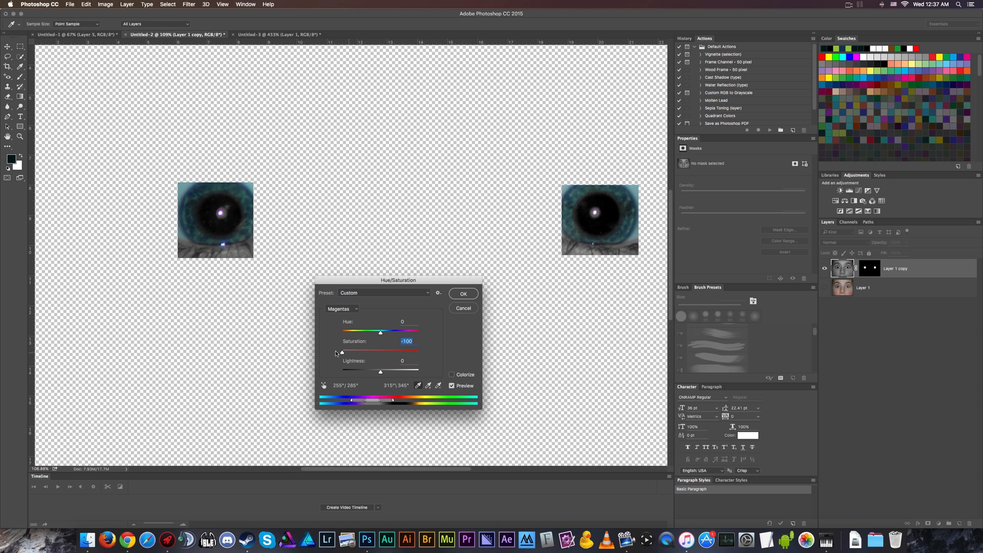
{"action": "mouse_move", "coordinate": [435, 314]}
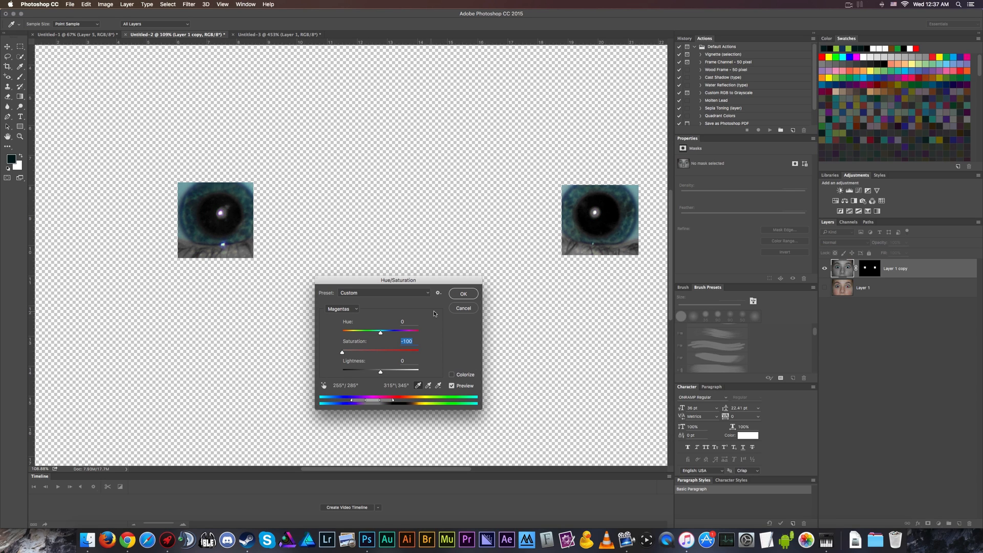
Confirm the Hue/Saturation adjustment so both pupils stay black.
{"action": "left_click", "coordinate": [464, 293]}
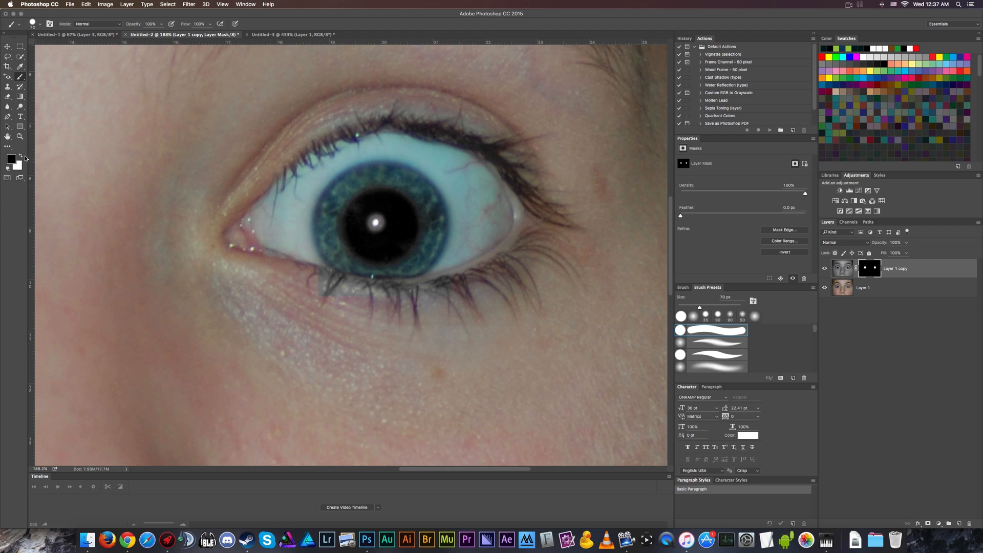
{"action": "mouse_move", "coordinate": [302, 296]}
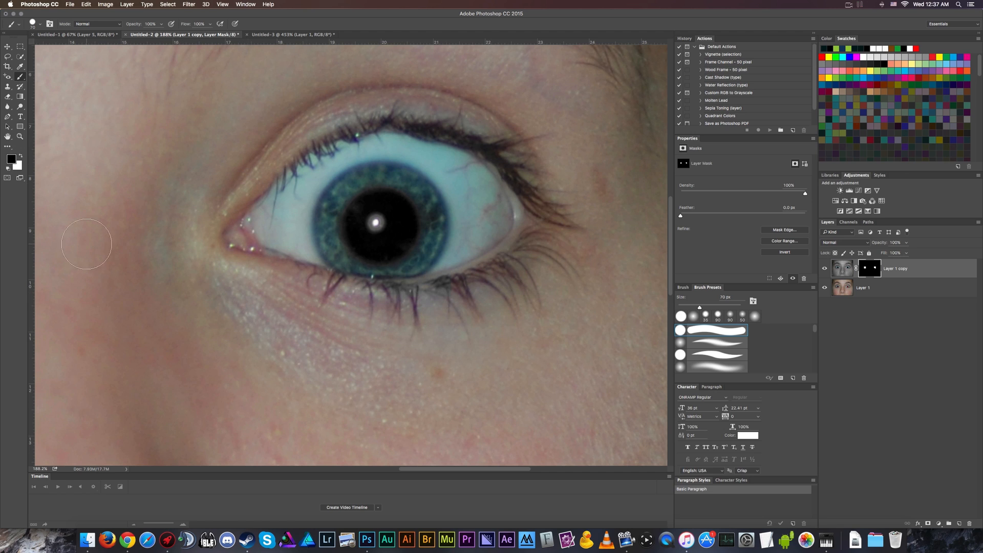
{"action": "mouse_move", "coordinate": [11, 160]}
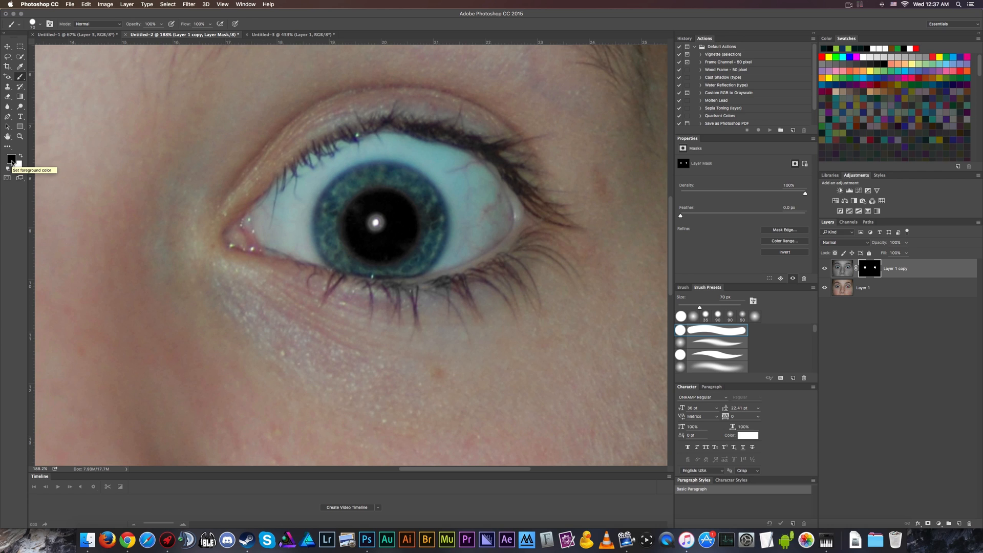
{"action": "mouse_move", "coordinate": [866, 274]}
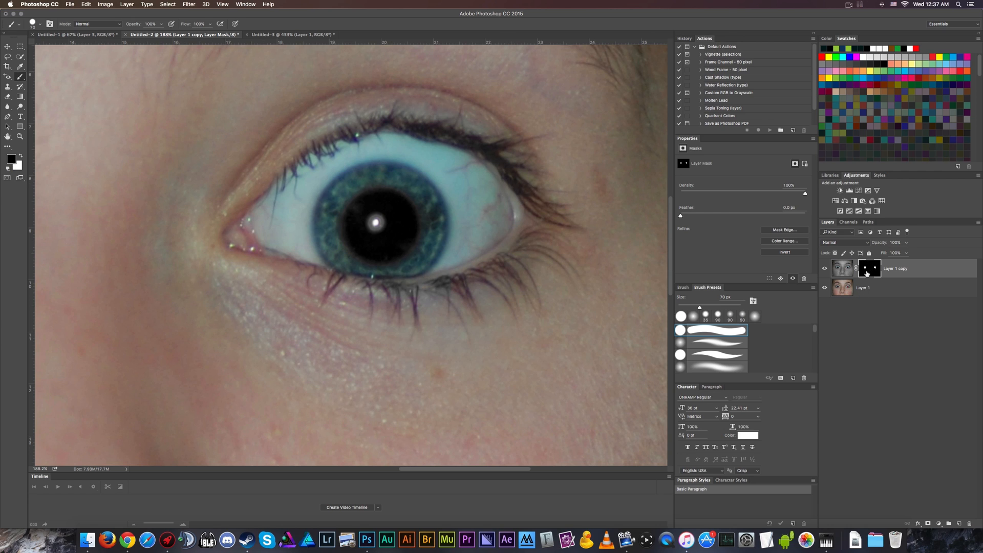
{"action": "mouse_move", "coordinate": [335, 296]}
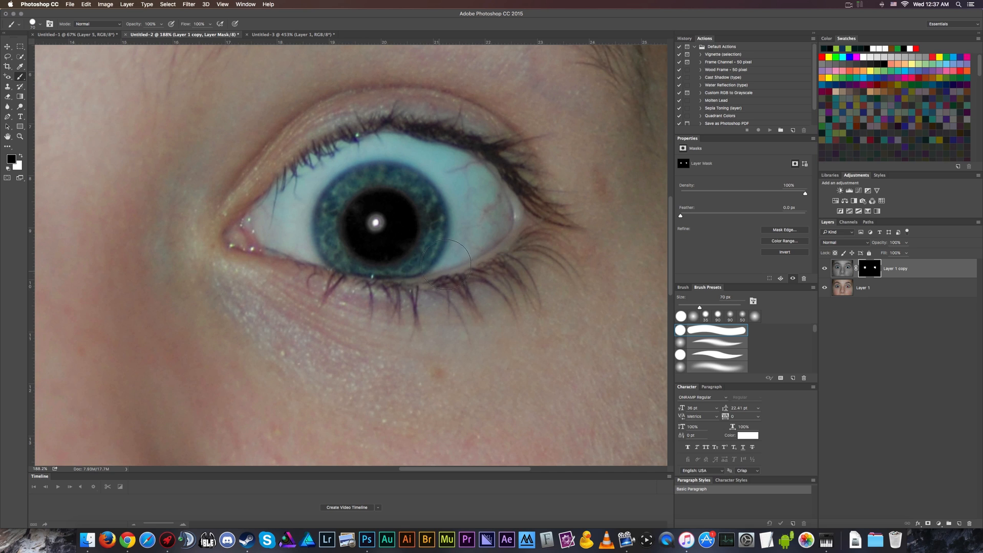
{"action": "mouse_move", "coordinate": [313, 165]}
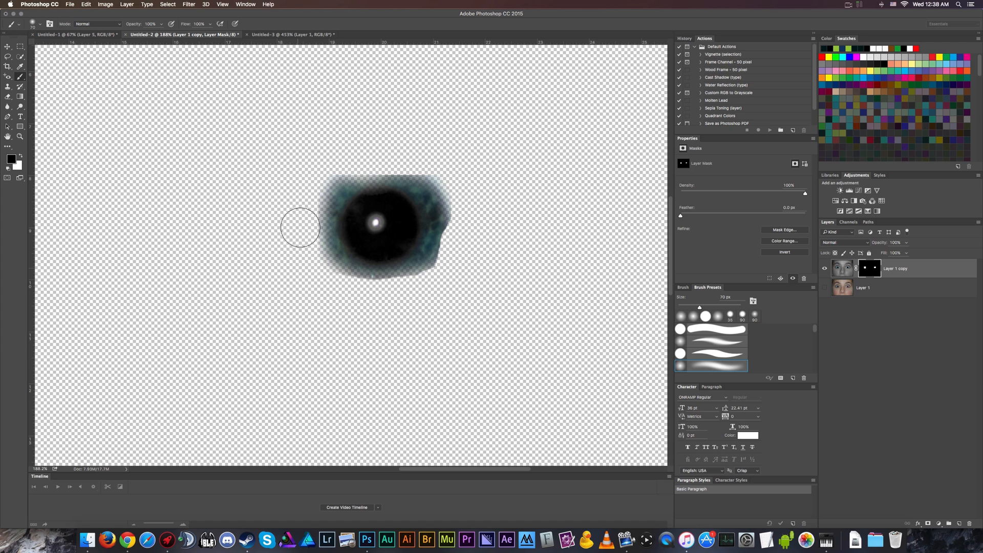
Reveal the original face layer and refine the pupil mask with a soft brush.
{"action": "left_click", "coordinate": [825, 268]}
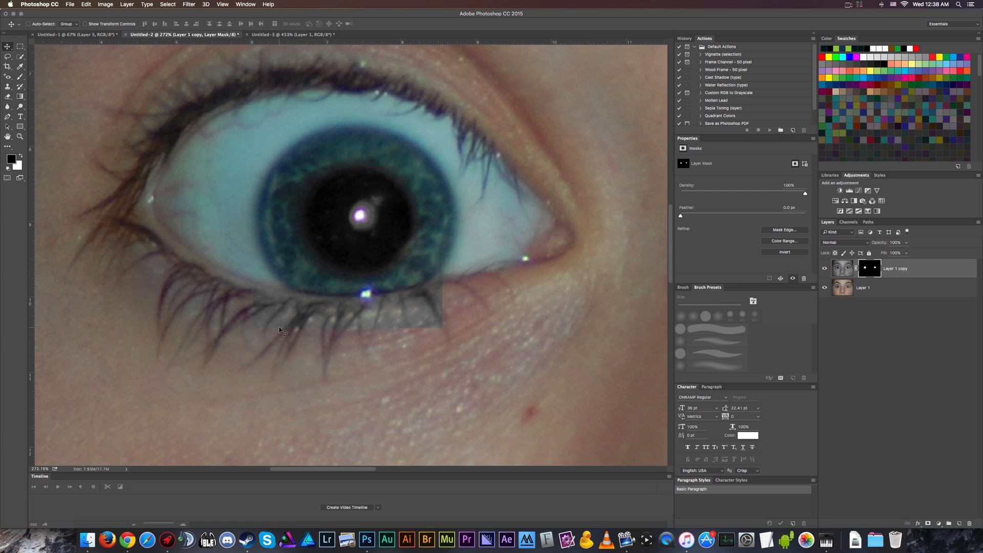
{"action": "left_click", "coordinate": [8, 87]}
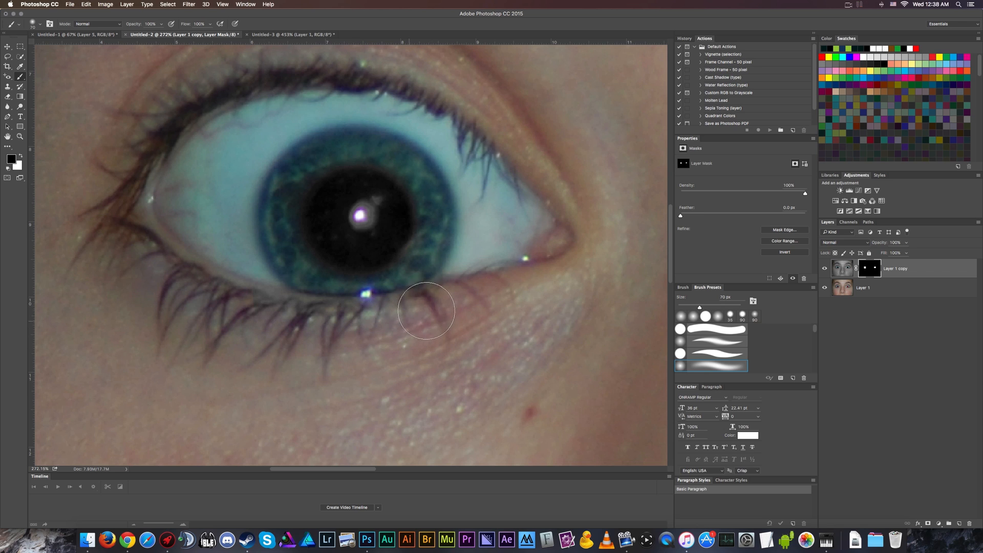
{"action": "mouse_move", "coordinate": [238, 262]}
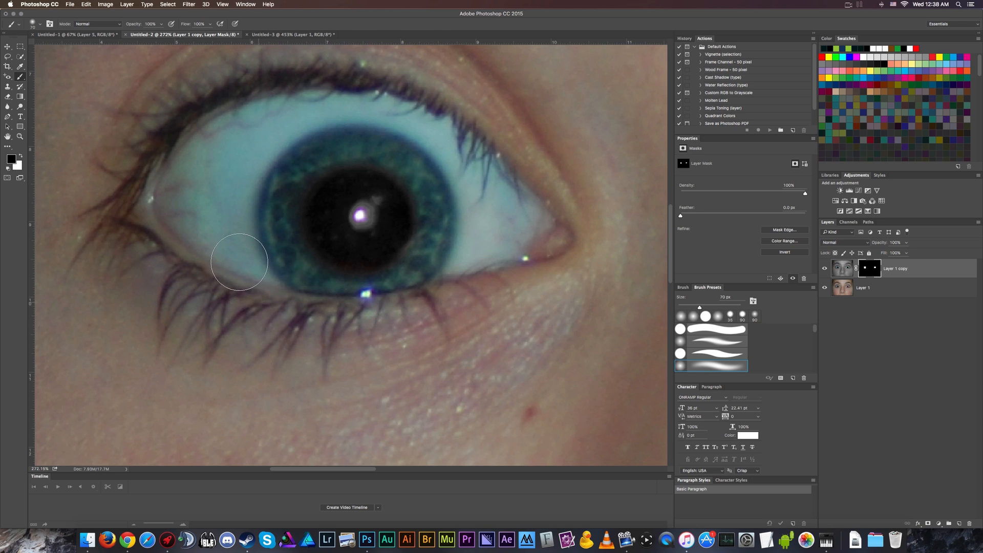
{"action": "mouse_move", "coordinate": [226, 198]}
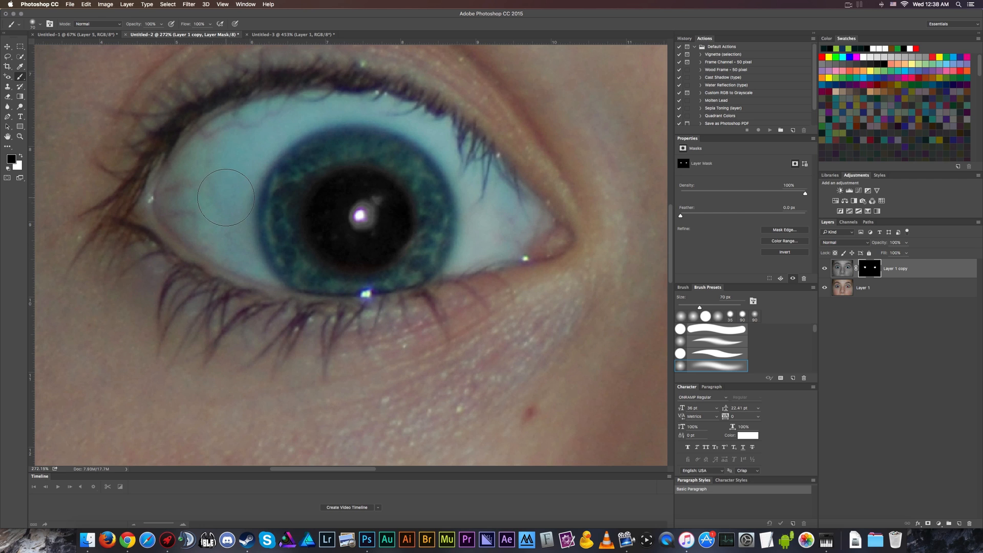
{"action": "mouse_move", "coordinate": [445, 151]}
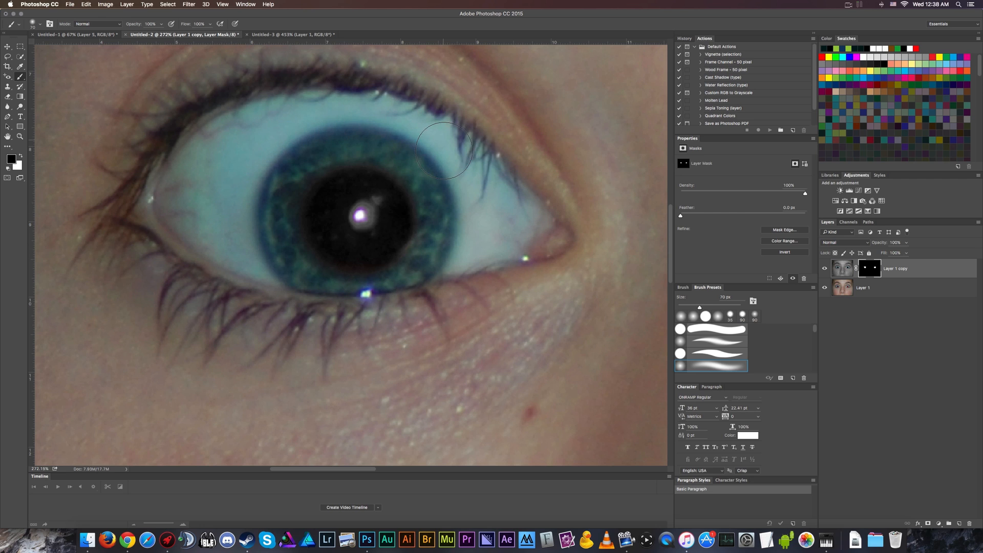
{"action": "mouse_move", "coordinate": [461, 295]}
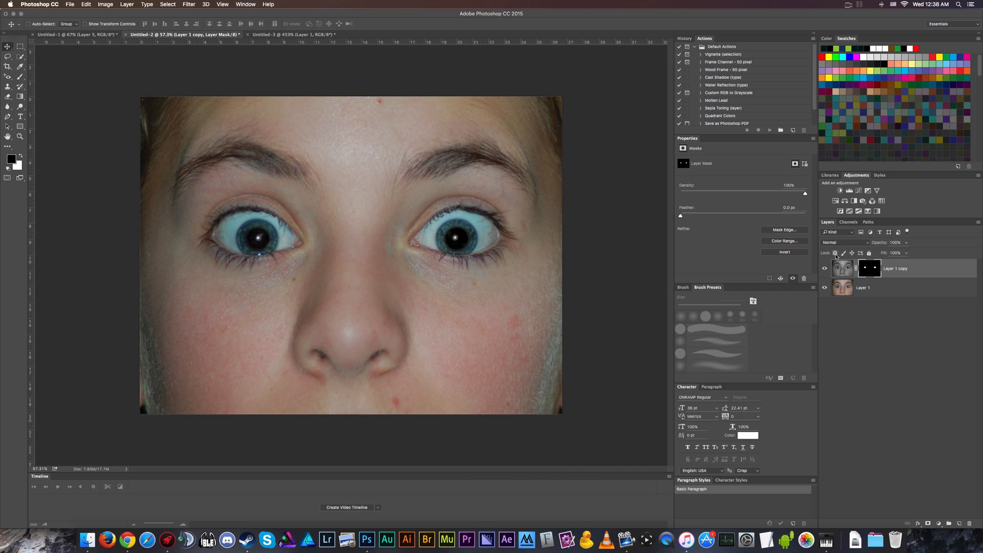
Toggle Layer 1 copy's visibility repeatedly to compare red and darkened pupils.
{"action": "left_click", "coordinate": [825, 268]}
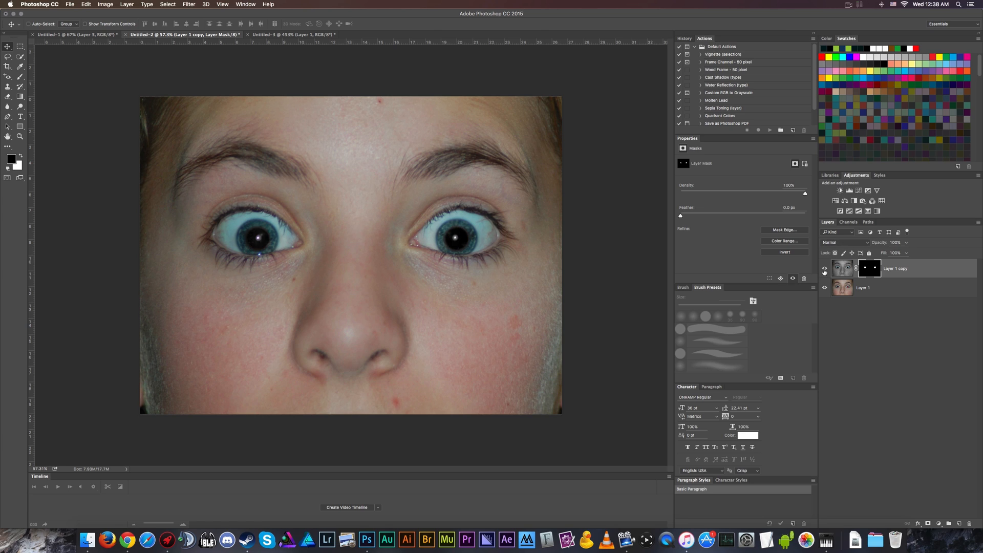
{"action": "left_click", "coordinate": [824, 269]}
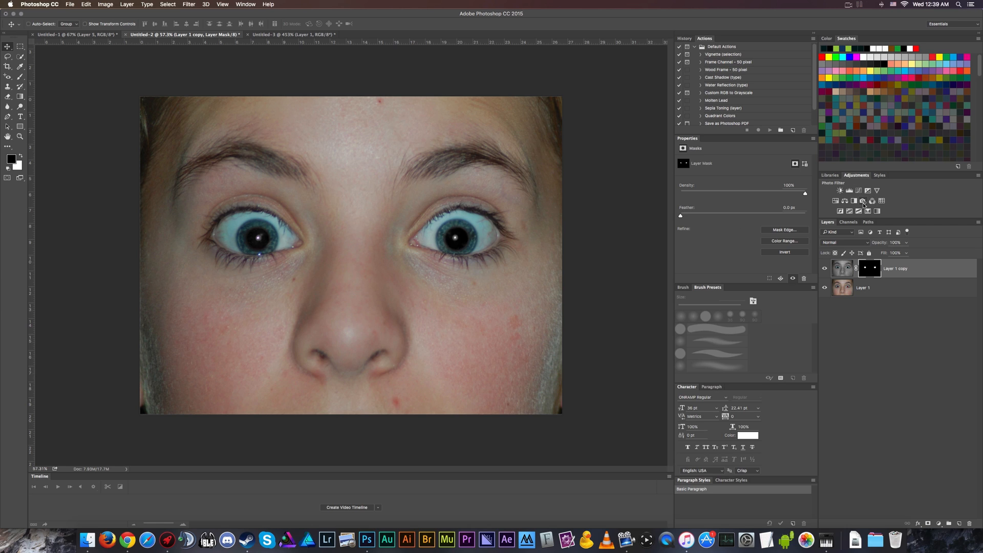
{"action": "mouse_move", "coordinate": [860, 211]}
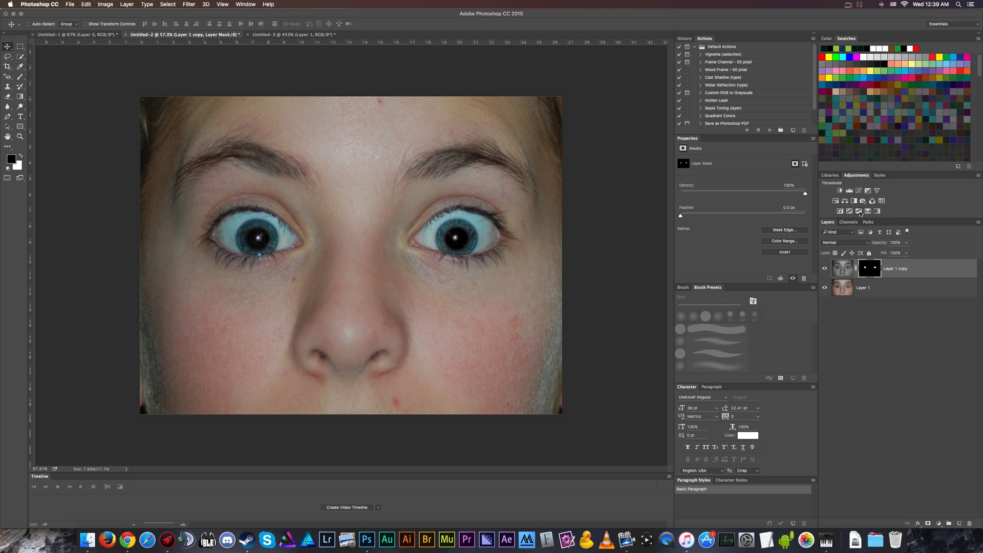
{"action": "left_click", "coordinate": [846, 201]}
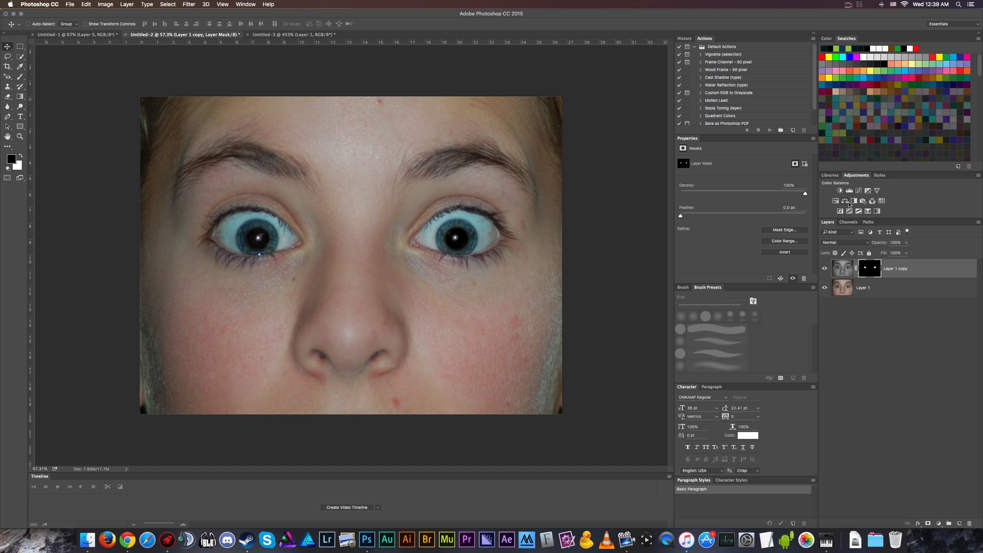
{"action": "left_click", "coordinate": [824, 268]}
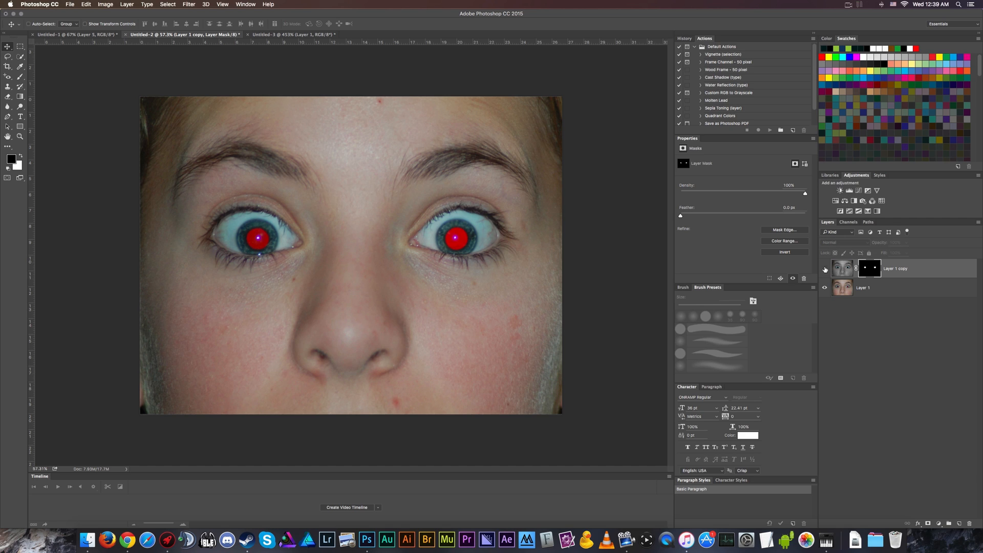
{"action": "left_click", "coordinate": [824, 268]}
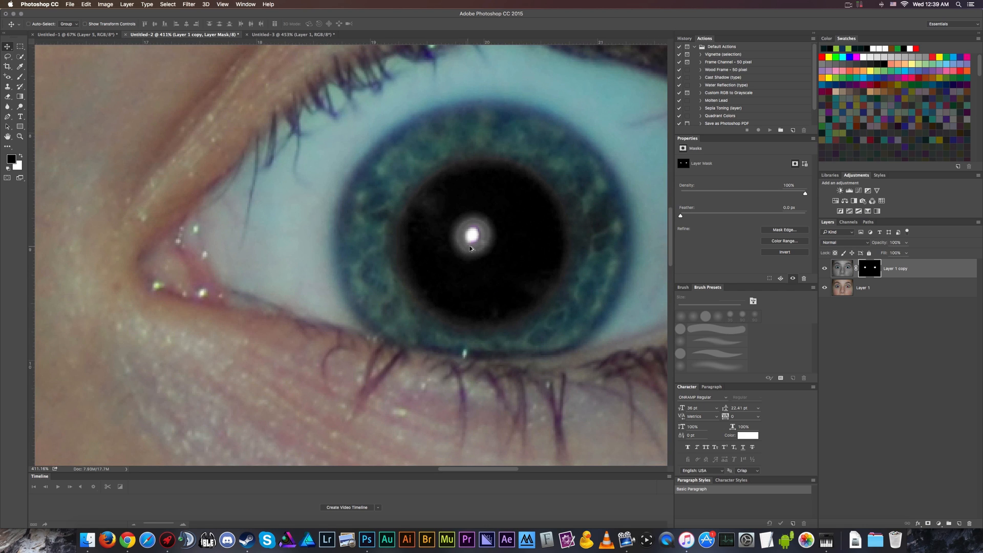
{"action": "mouse_move", "coordinate": [479, 237]}
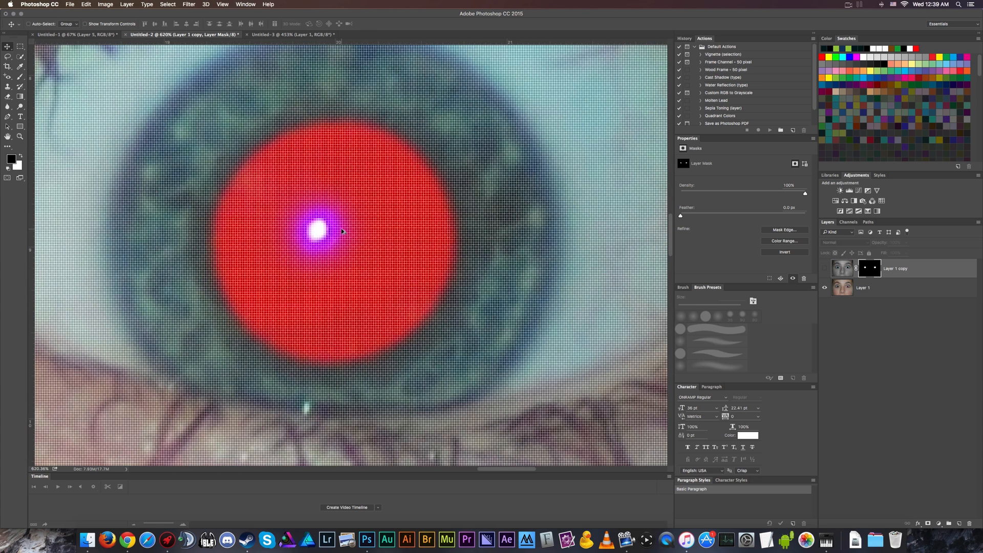
{"action": "mouse_move", "coordinate": [307, 235]}
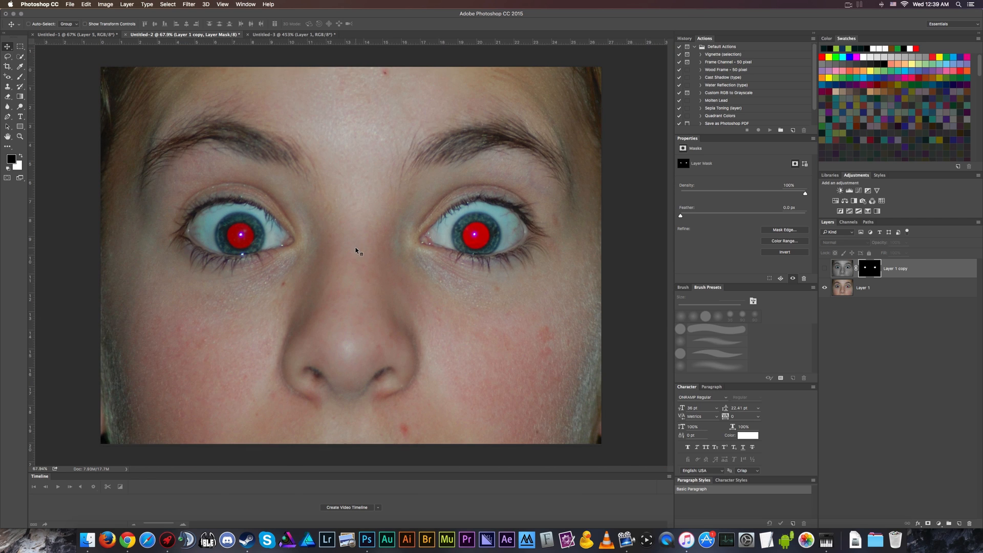
Review the Red Eye Removal Tool history on Untitled-3, then return to the face document.
{"action": "left_click", "coordinate": [293, 34]}
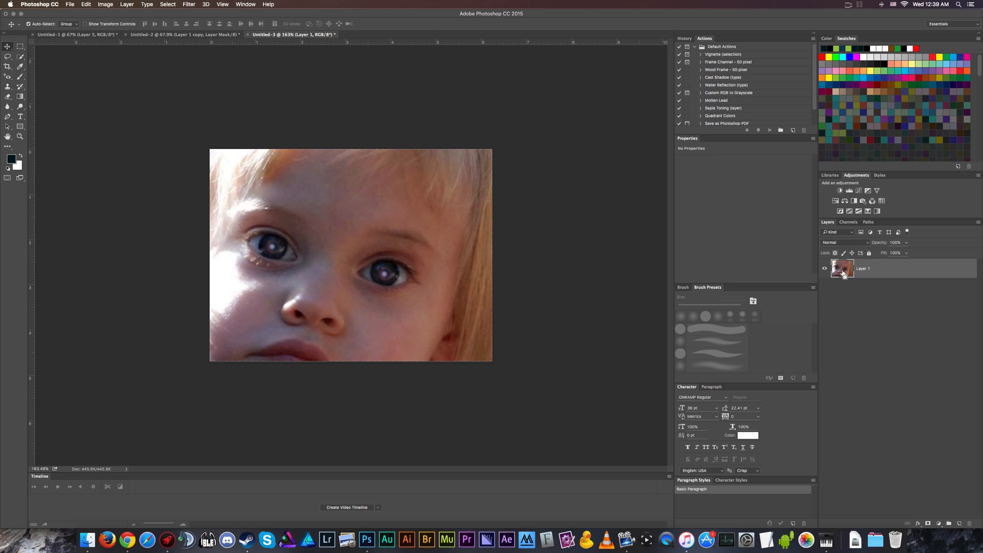
{"action": "mouse_move", "coordinate": [842, 268]}
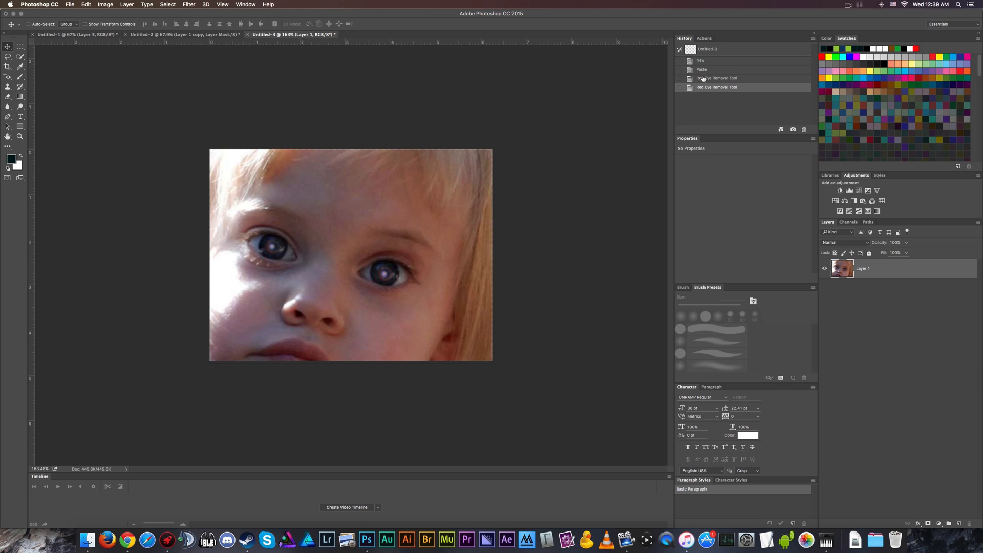
{"action": "left_click", "coordinate": [700, 69]}
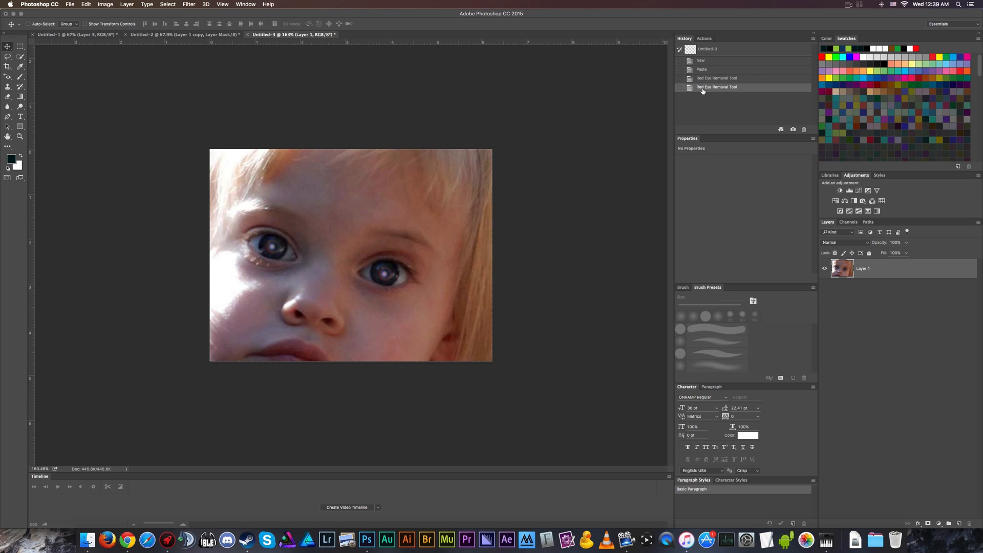
{"action": "mouse_move", "coordinate": [433, 251]}
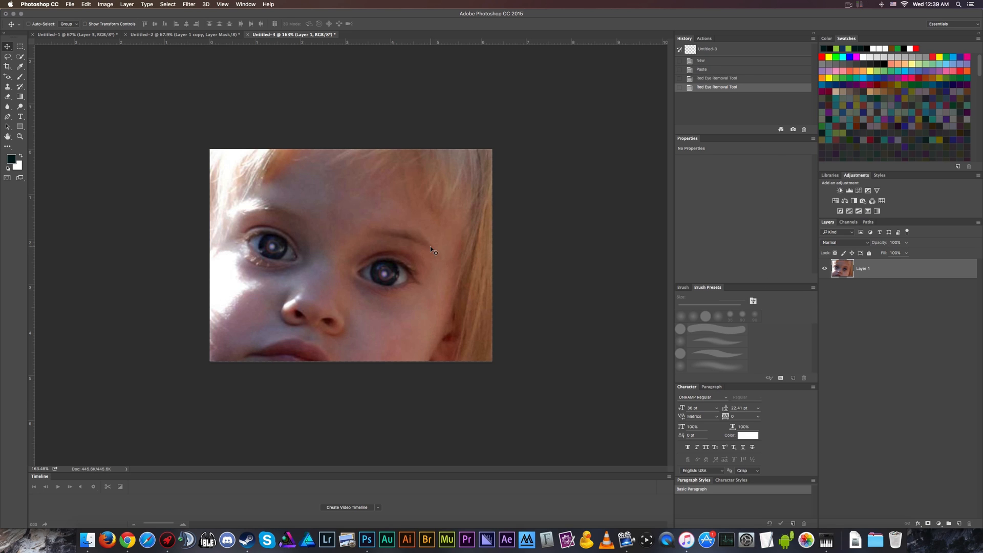
{"action": "left_click", "coordinate": [182, 34]}
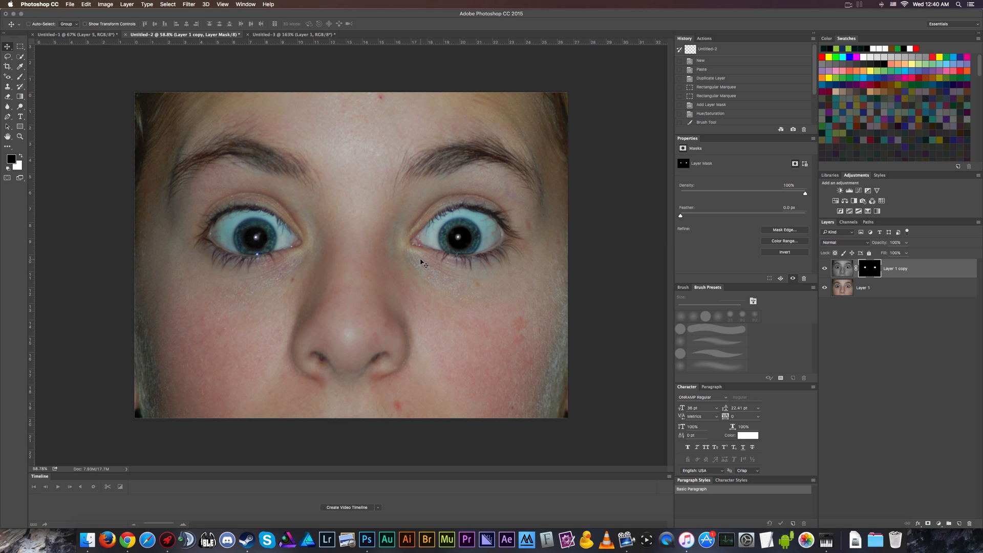
{"action": "mouse_move", "coordinate": [813, 298]}
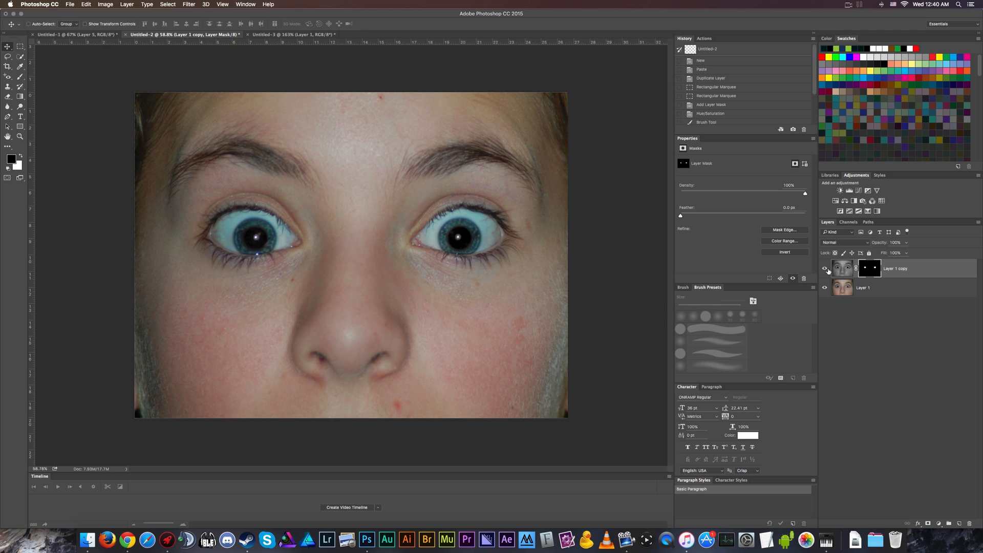
{"action": "mouse_move", "coordinate": [824, 269]}
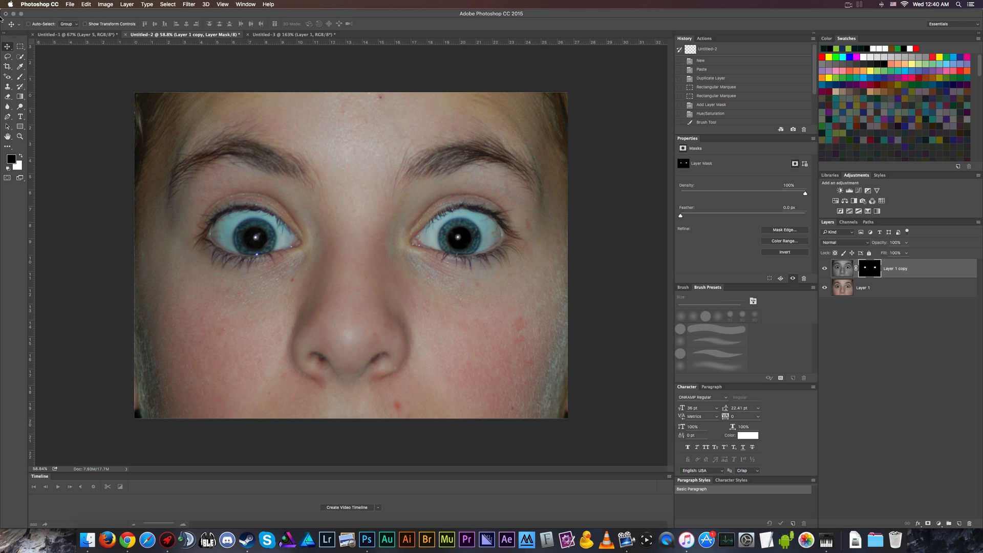
Spot-heal blemishes on the cheek and forehead of Layer 1.
{"action": "left_click", "coordinate": [8, 78]}
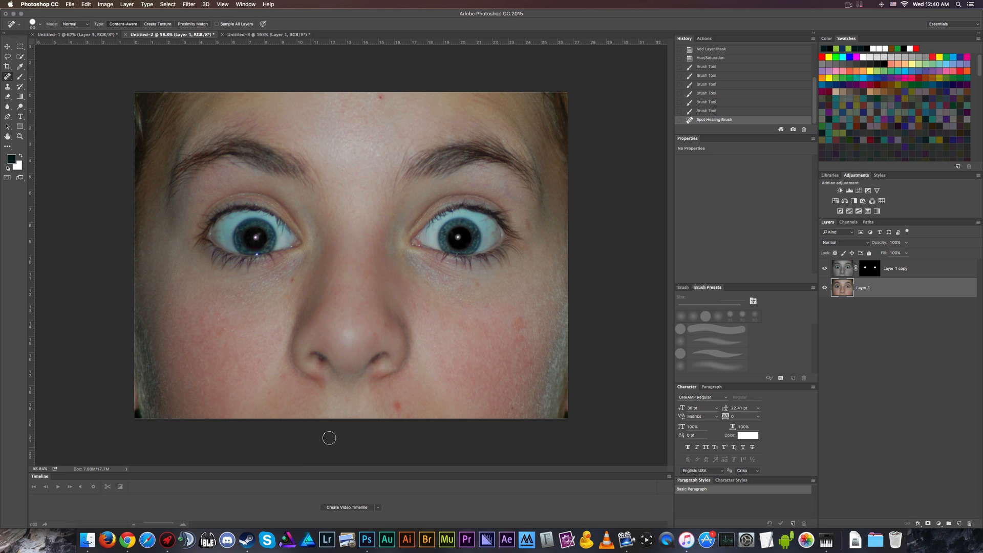
{"action": "left_click", "coordinate": [502, 348]}
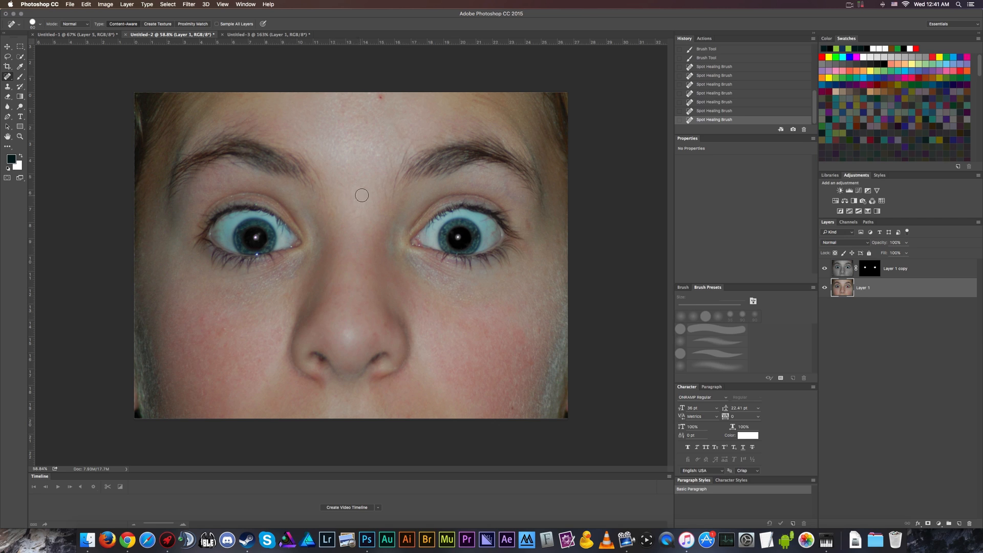
{"action": "left_click", "coordinate": [361, 195]}
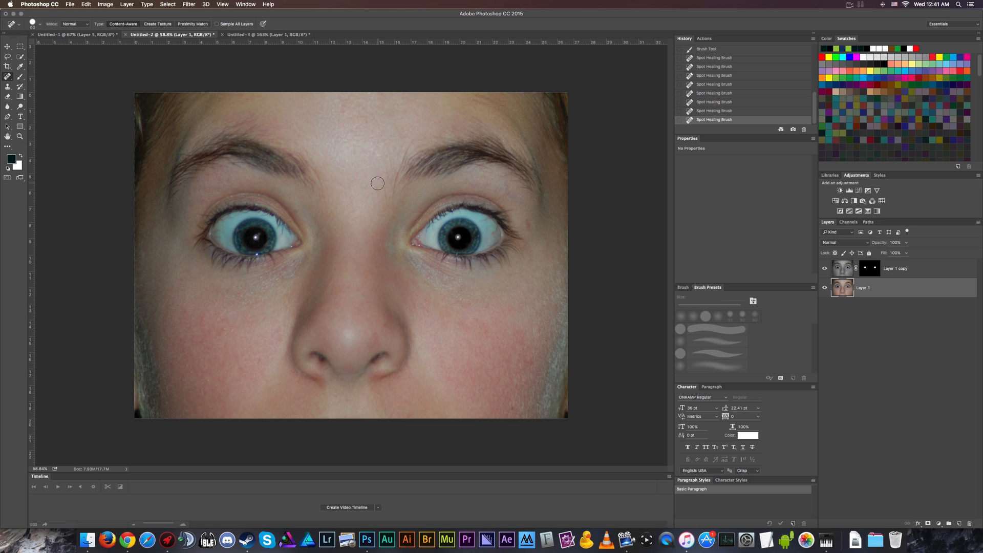
{"action": "mouse_move", "coordinate": [313, 259]}
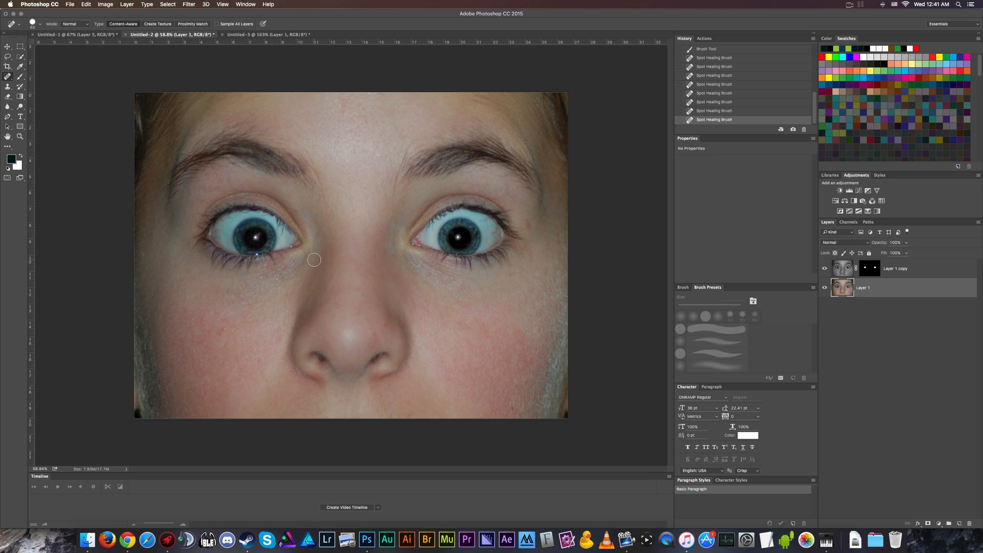